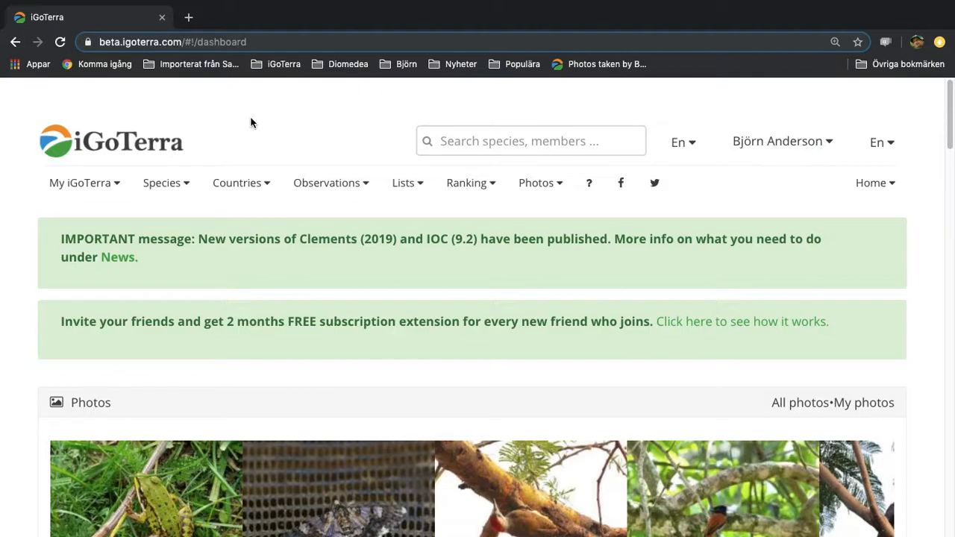
mouse_move(298, 172)
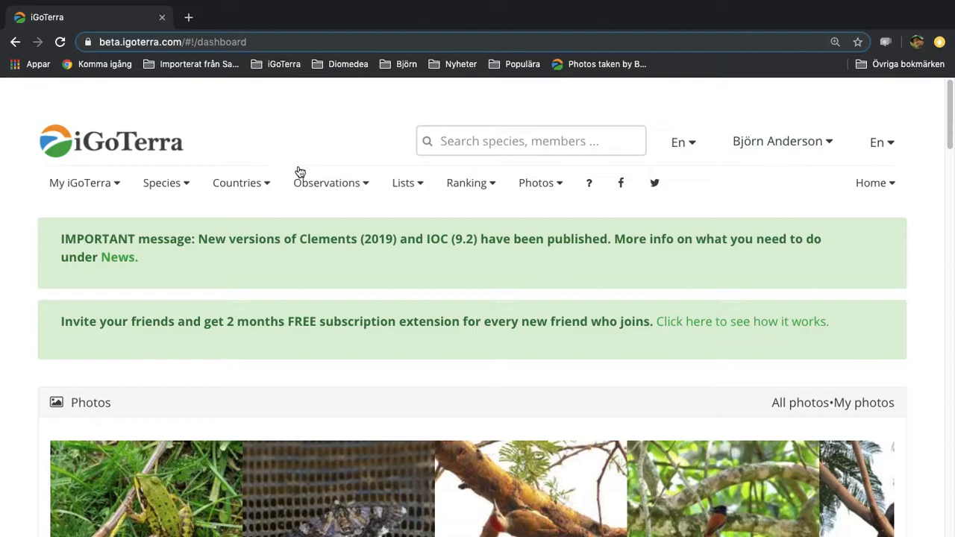
Expand the Observations menu on the dashboard to list the add, edit and browse options.
left_click(326, 182)
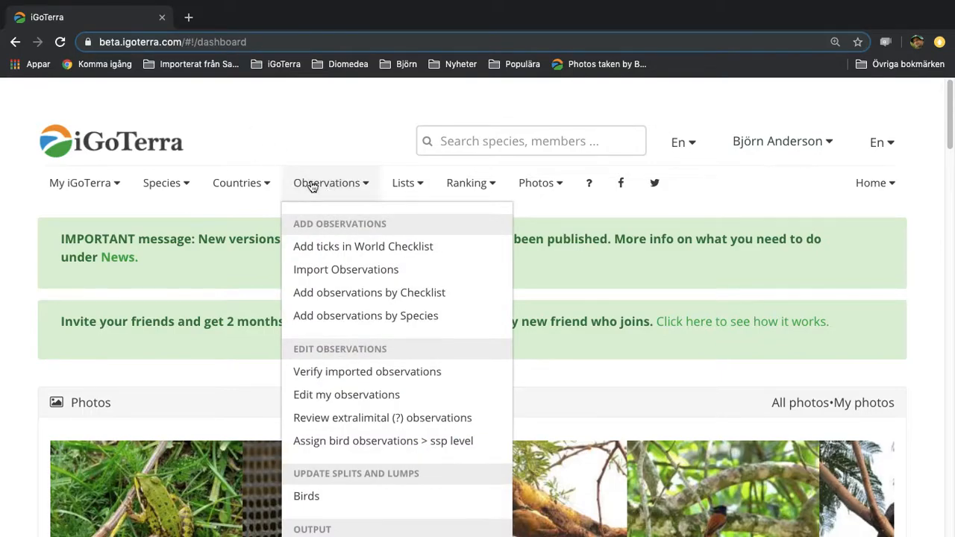
mouse_move(355, 236)
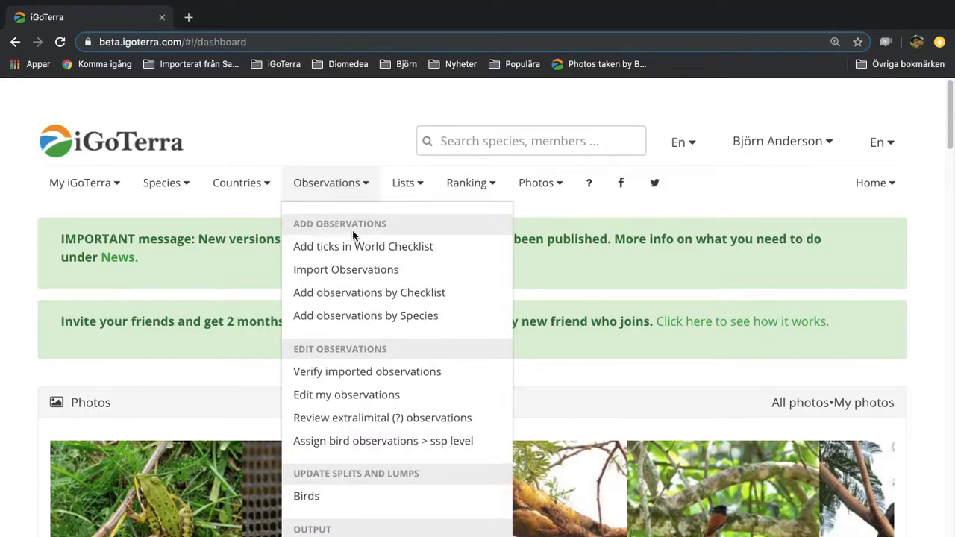
mouse_move(408, 372)
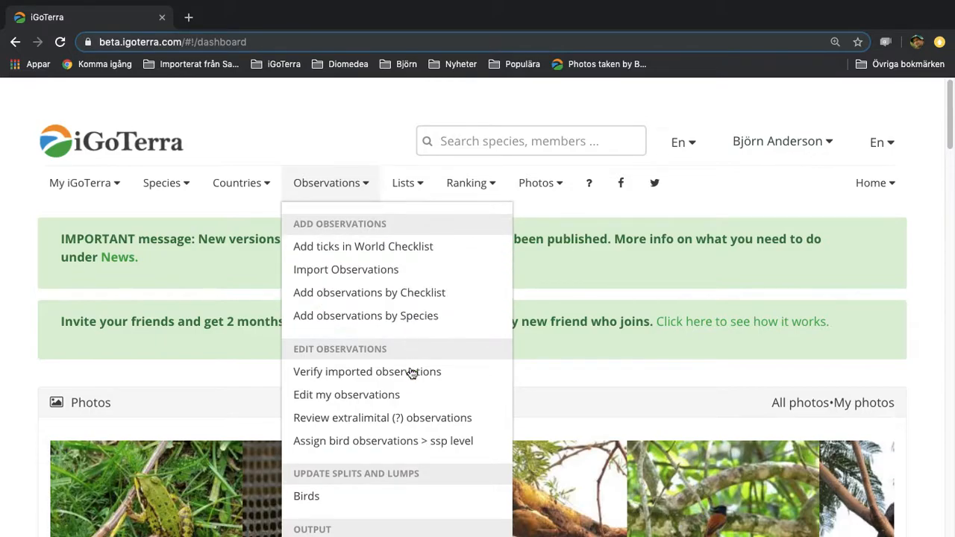
scroll("down", 3)
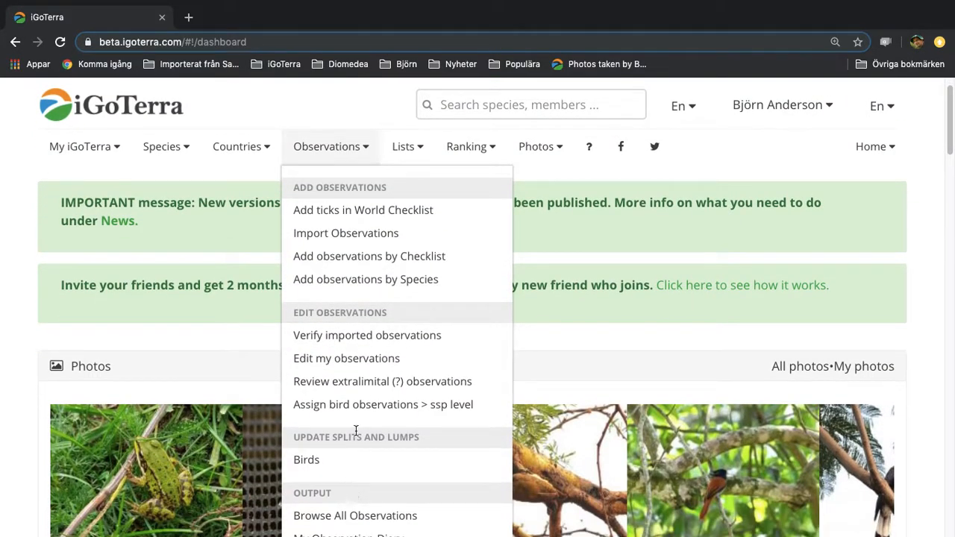
mouse_move(355, 516)
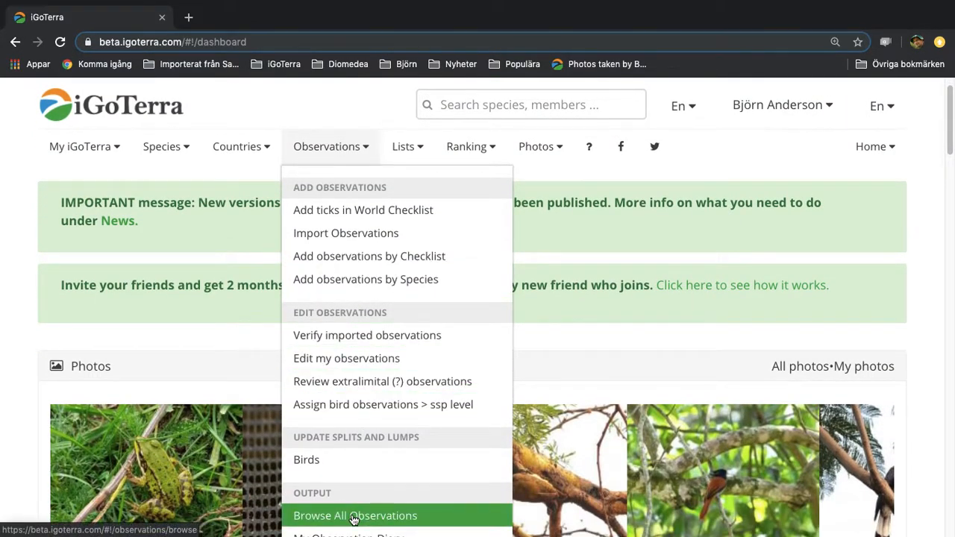
mouse_move(366, 279)
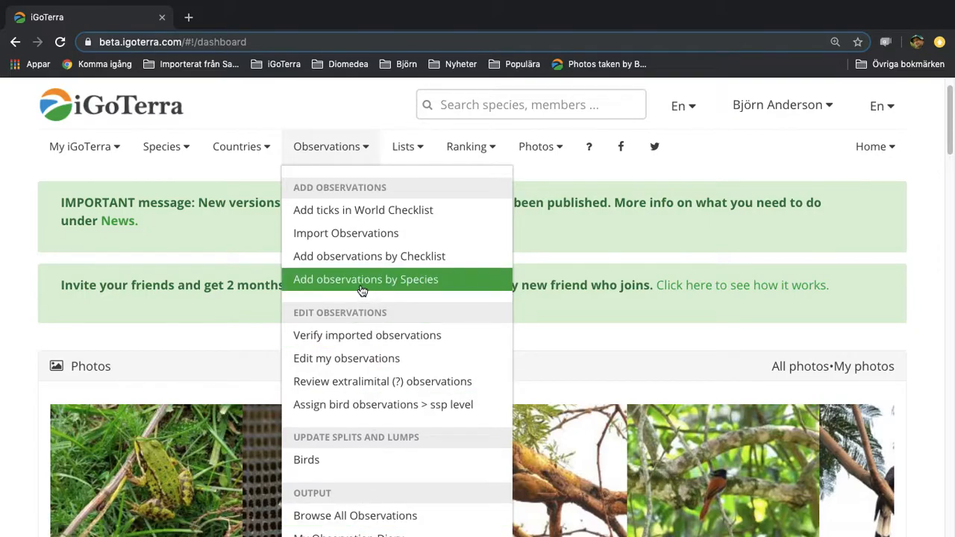
Choose 'Add observations by Species' to get an empty Add & Edit Observations form.
left_click(366, 279)
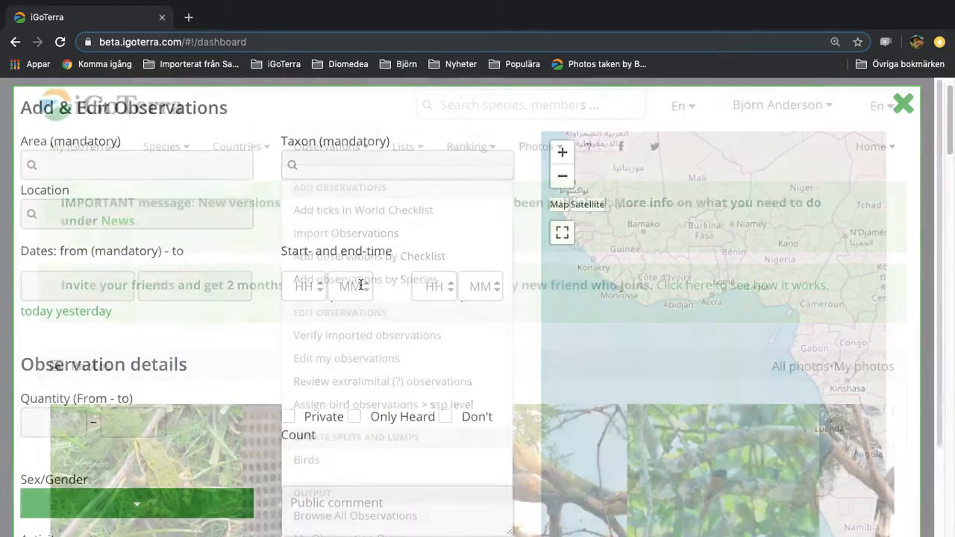
left_click(280, 229)
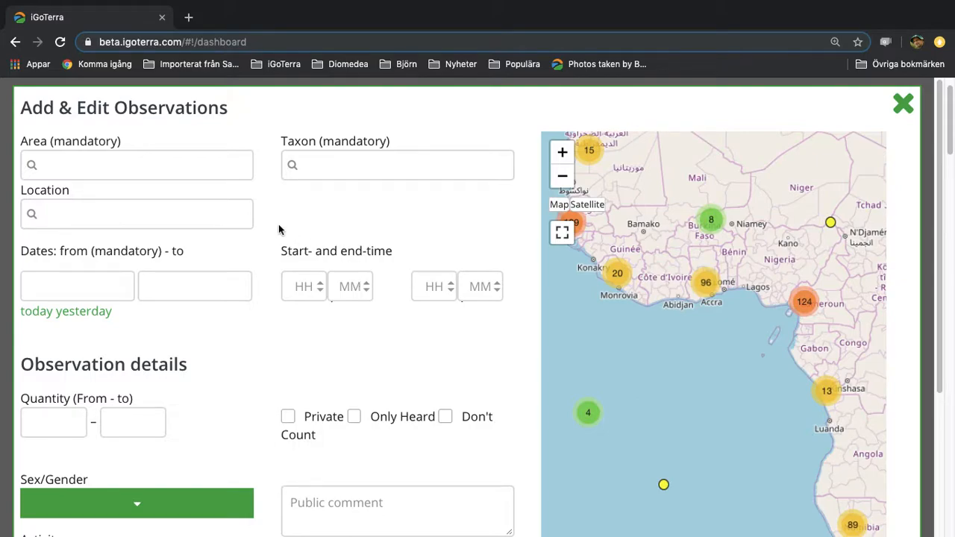
mouse_move(191, 200)
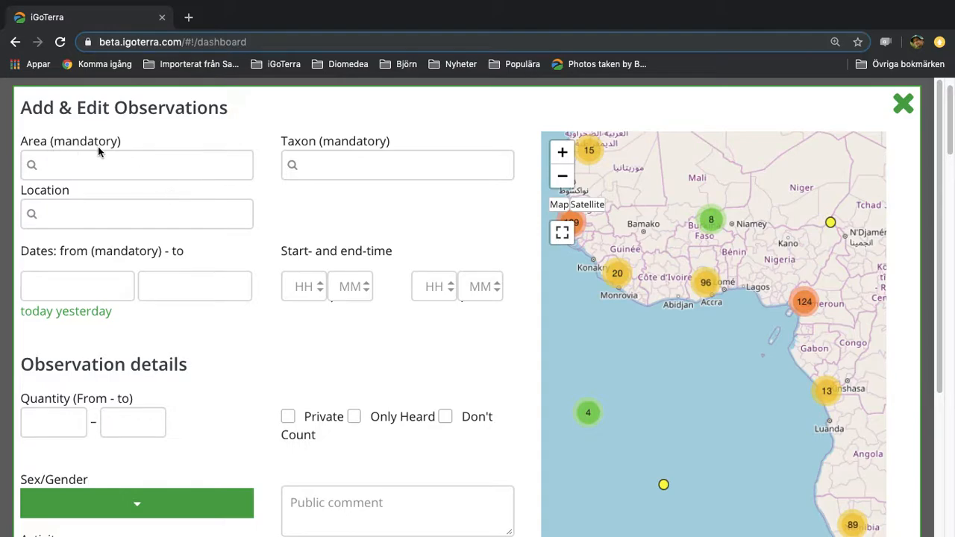
mouse_move(313, 154)
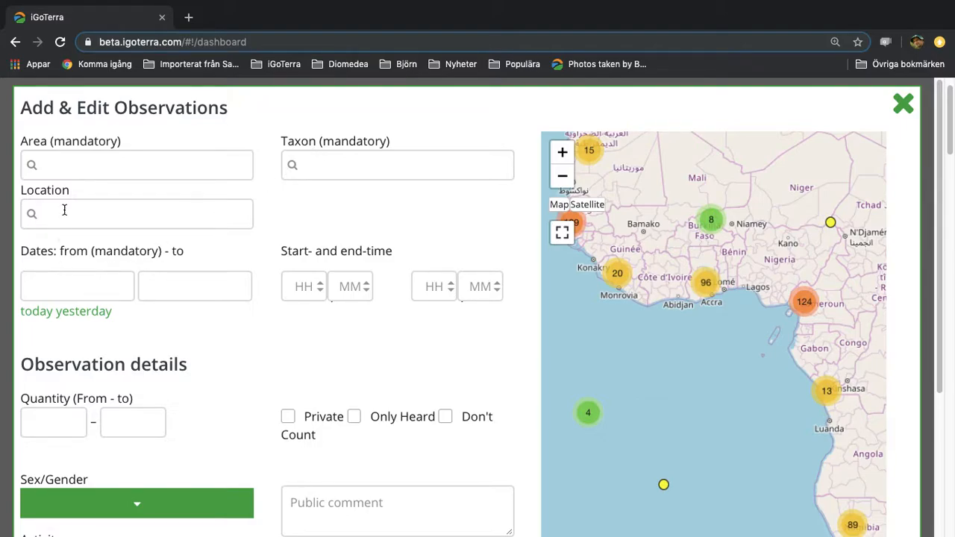
Set the Area to Norfolk / East of England by searching 'norfol'.
type("norf")
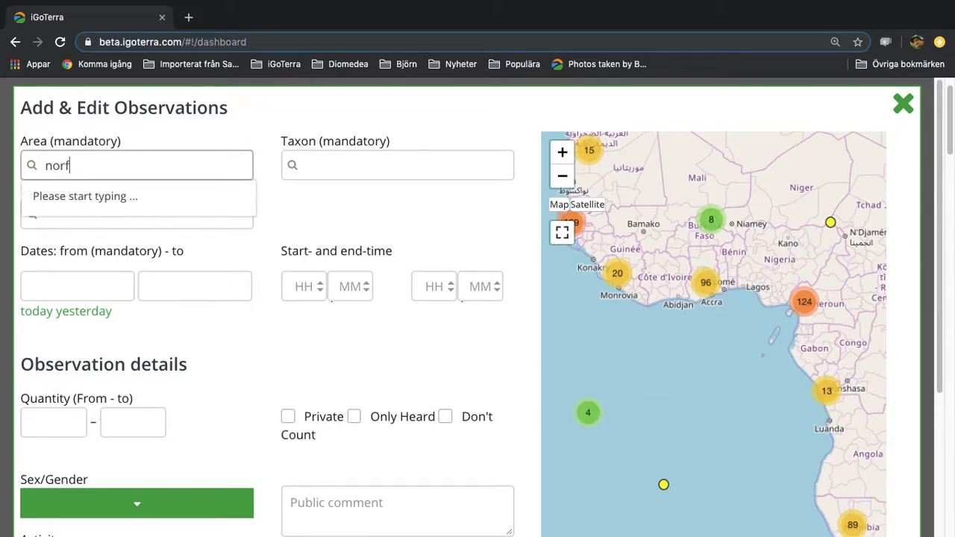
type("ol")
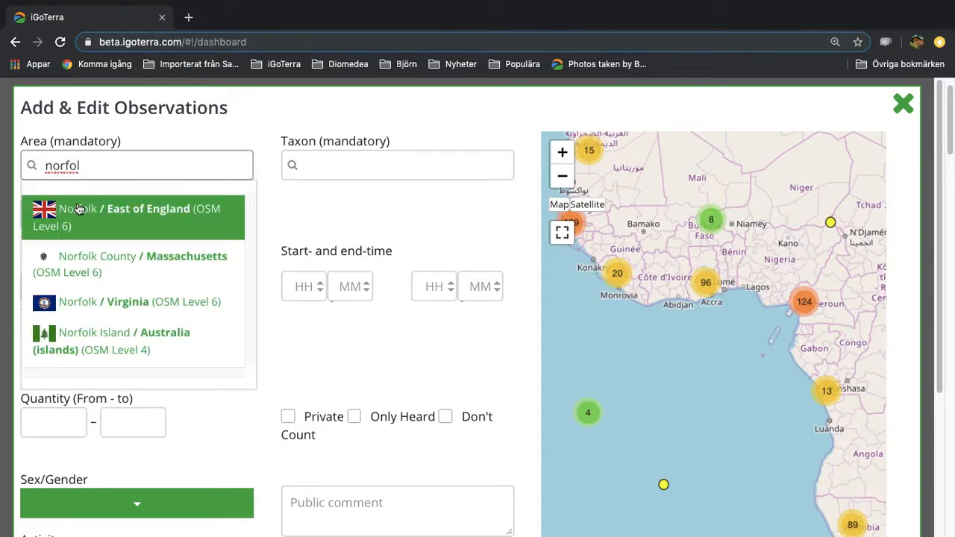
left_click(134, 216)
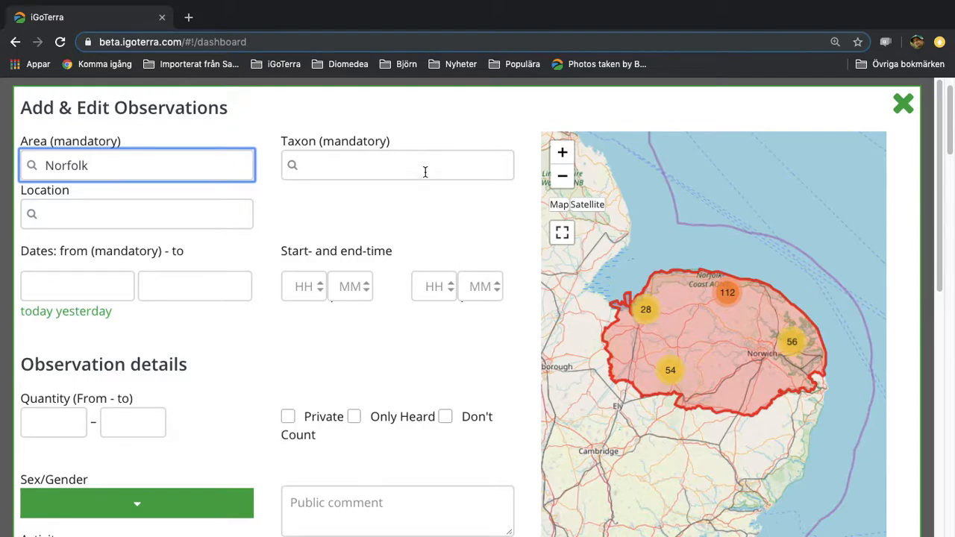
Set the Taxon to European Herring Gull, Larus argentatus, by searching 'herr'.
type("herring gul")
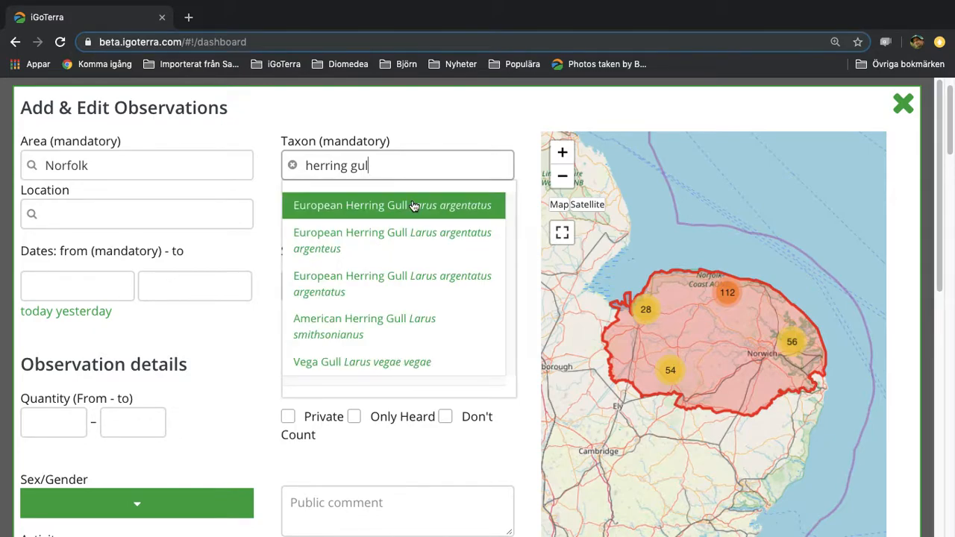
mouse_move(394, 283)
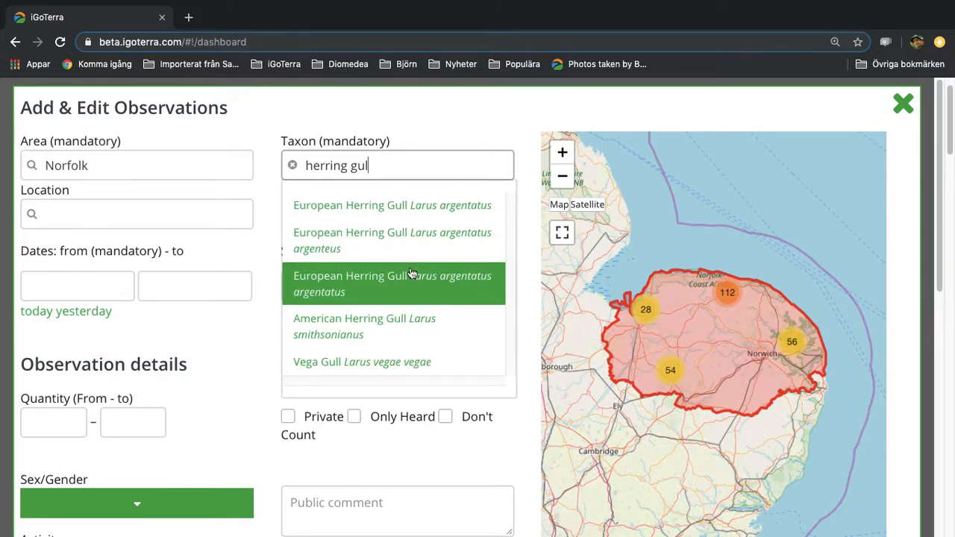
mouse_move(406, 206)
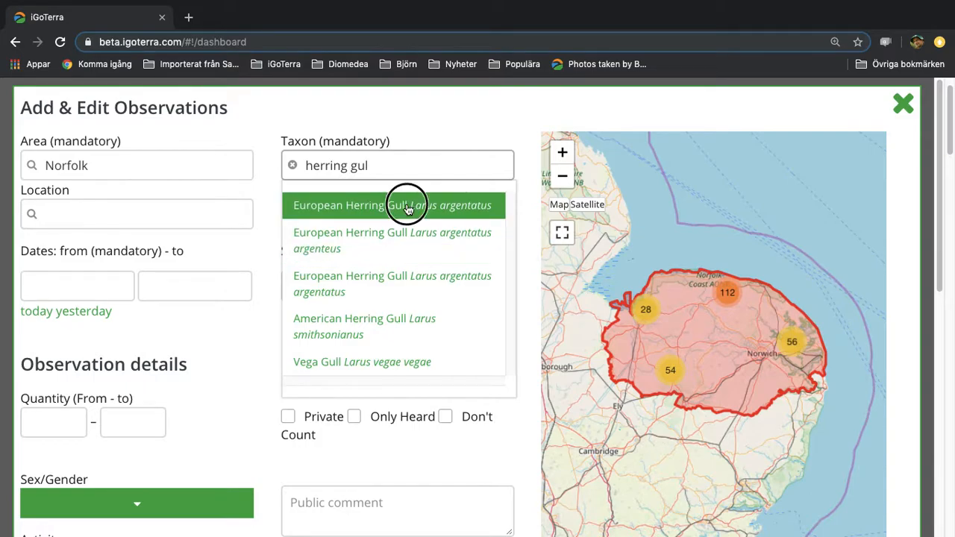
left_click(391, 205)
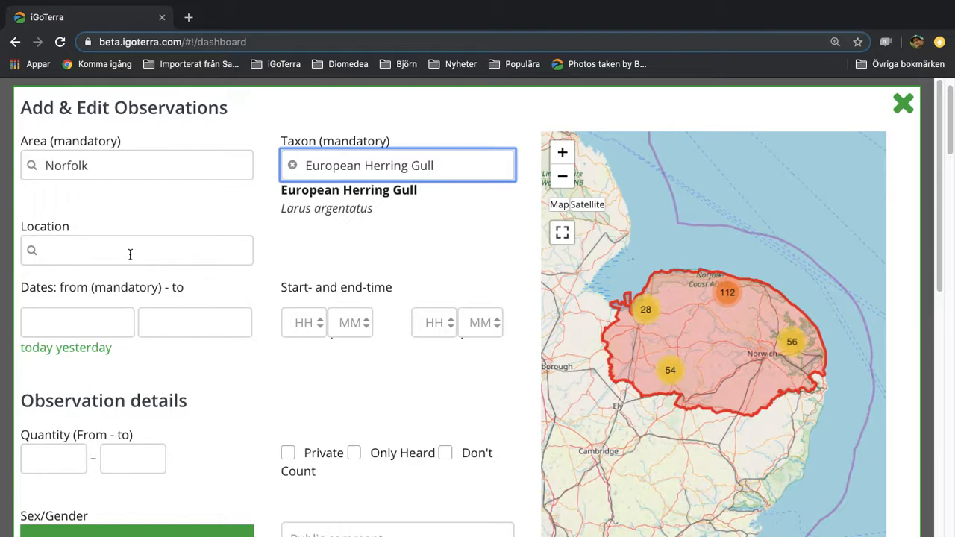
Search the Location field for 'well' to list Wells-area sites in Norfolk.
left_click(131, 251)
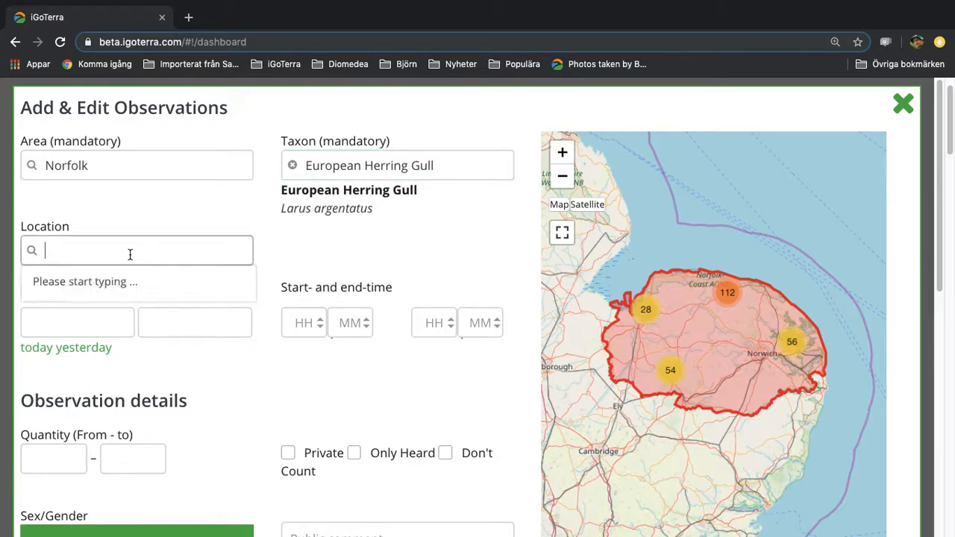
type("well")
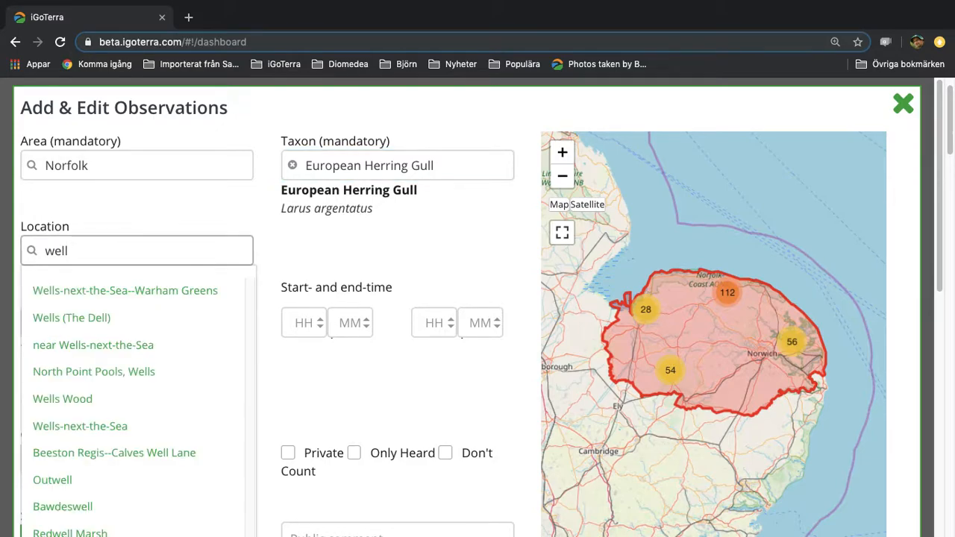
mouse_move(114, 454)
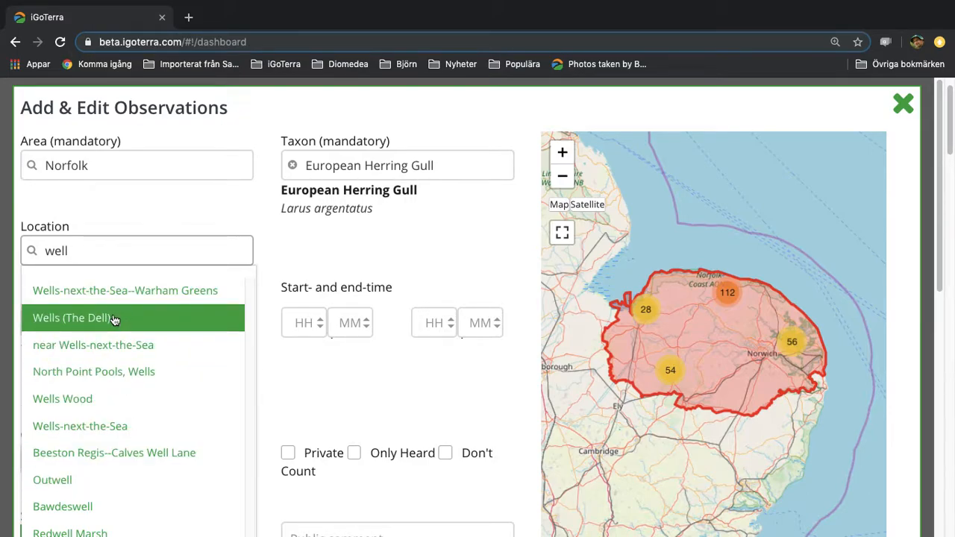
mouse_move(94, 257)
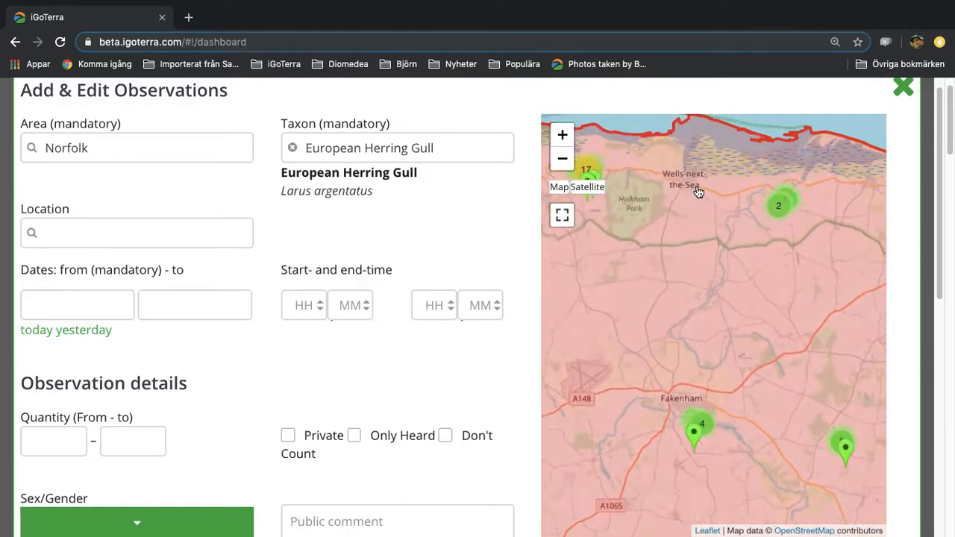
Drag the map marker around North Point Pools and finally out to sea north of Wells-next-the-Sea.
left_click(704, 192)
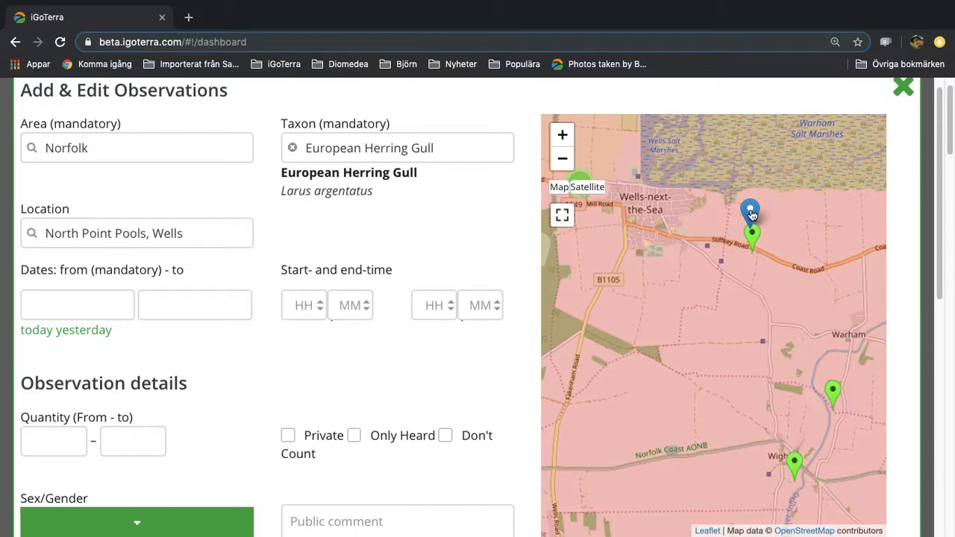
left_click_drag(749, 209, 704, 227)
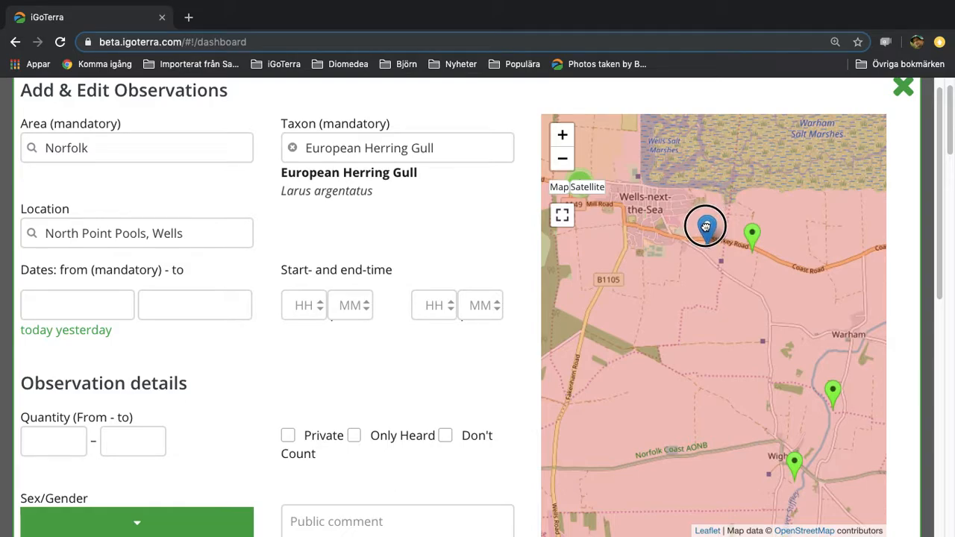
left_click(704, 227)
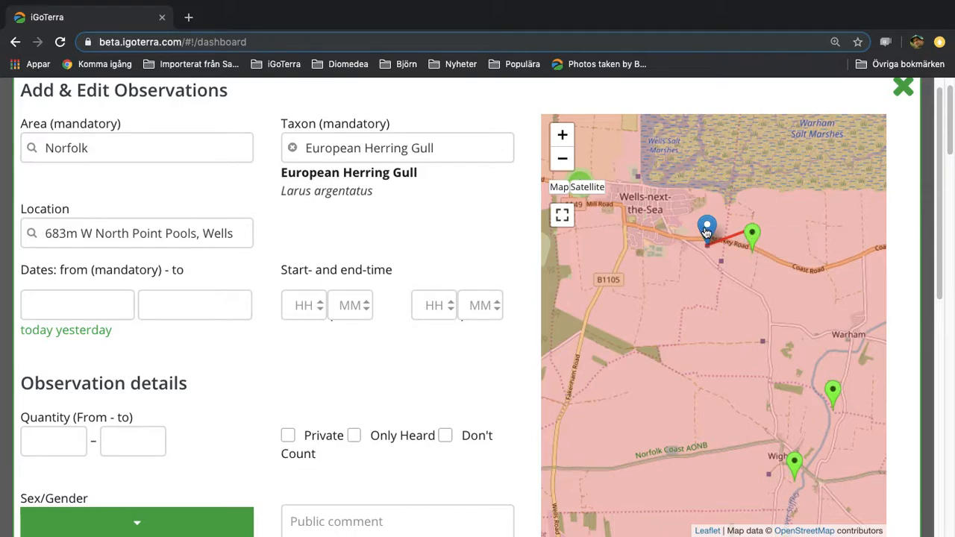
left_click_drag(707, 225, 773, 326)
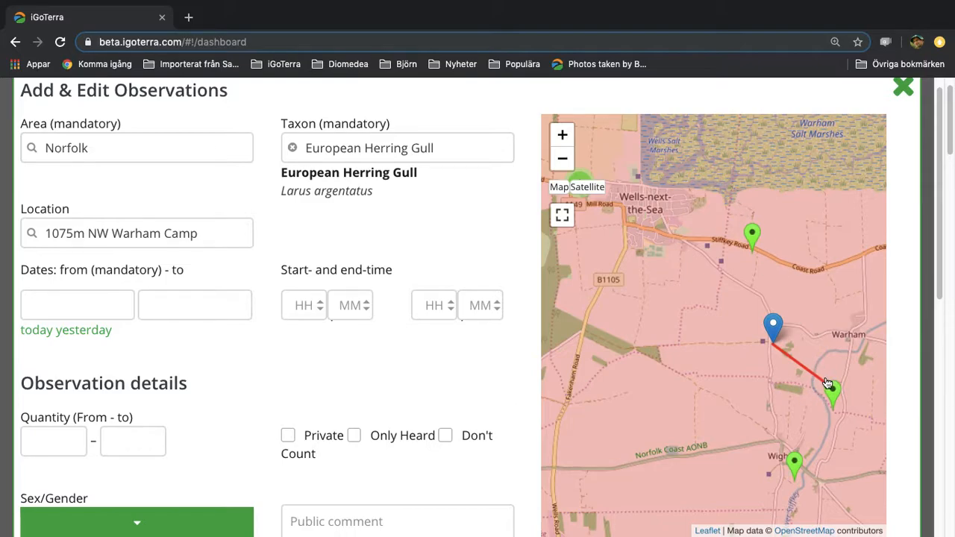
left_click(743, 301)
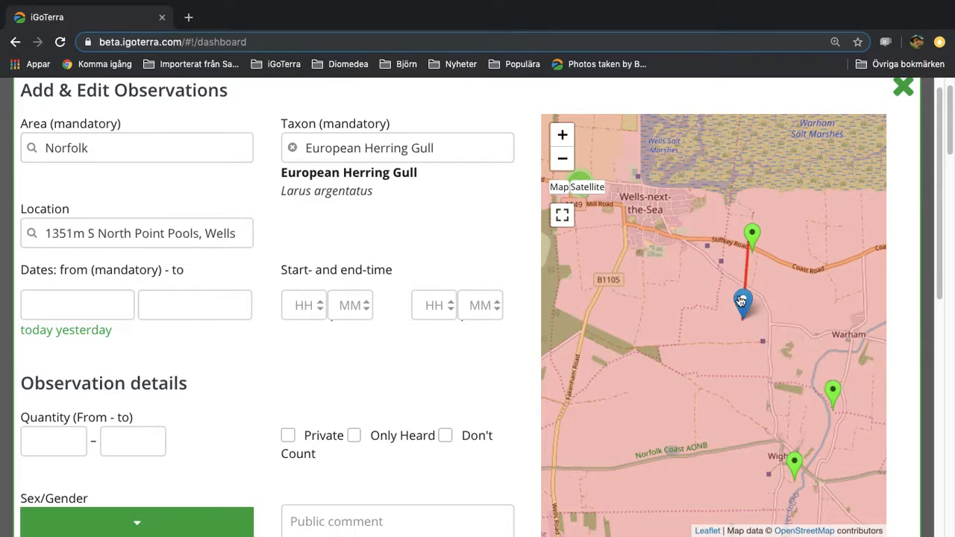
mouse_move(743, 301)
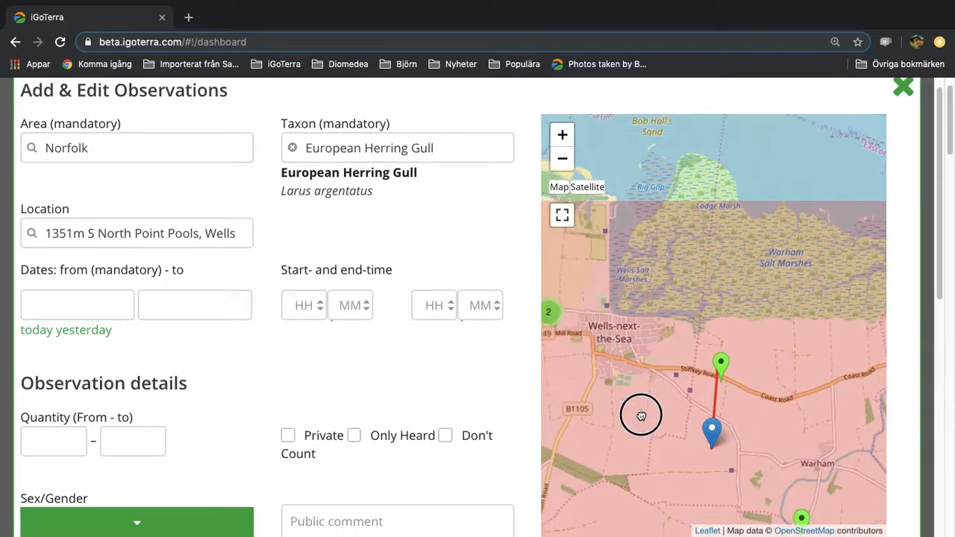
left_click_drag(642, 414, 731, 203)
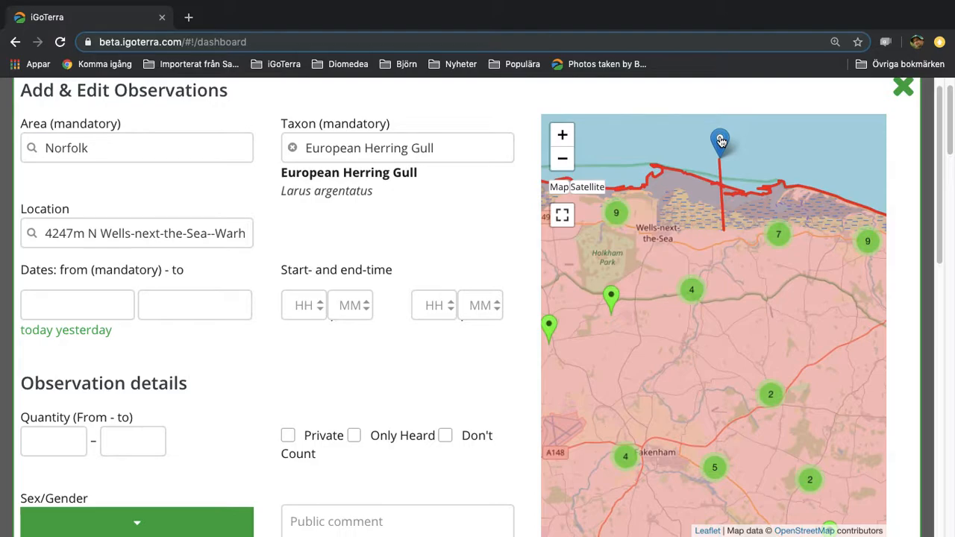
Name the new location 'At sea off Wells' and create it.
scroll("down", 3)
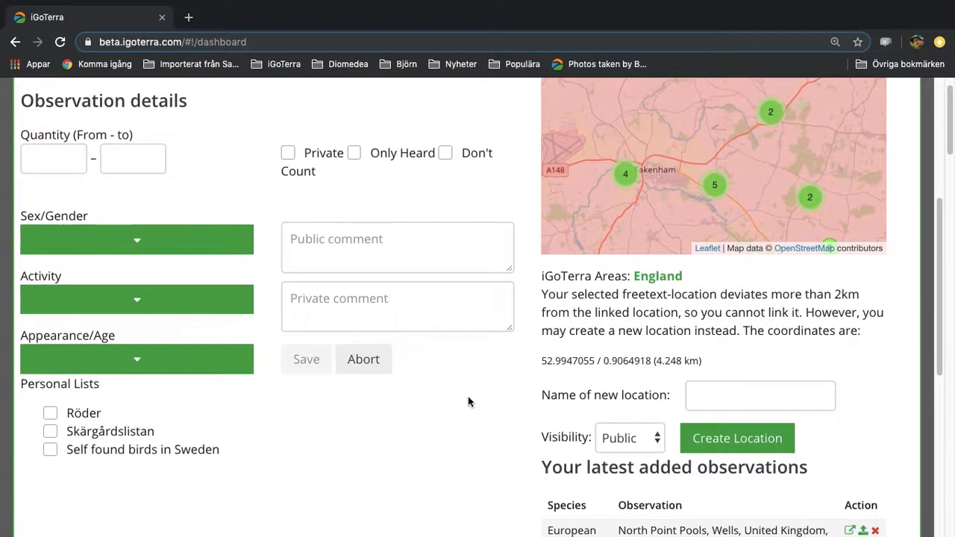
mouse_move(728, 313)
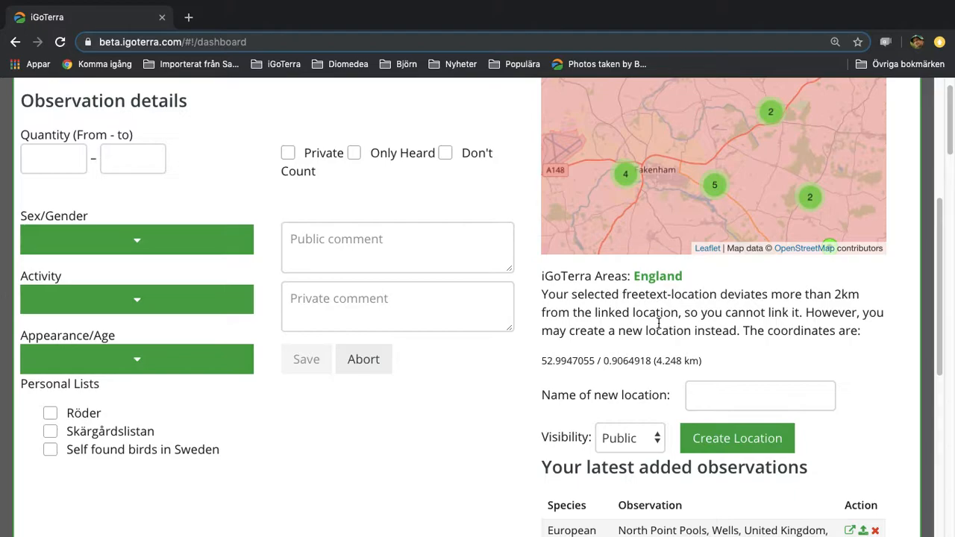
left_click(759, 396)
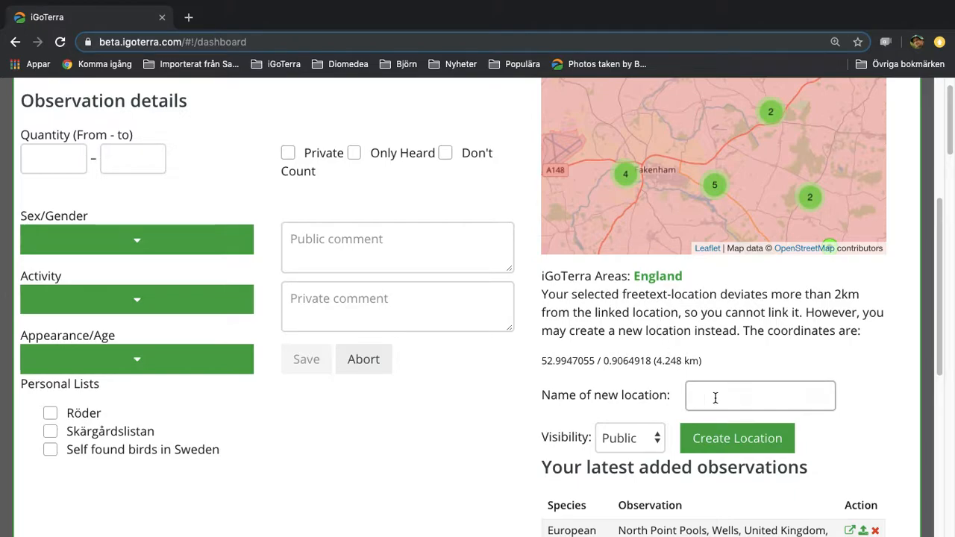
type("At sea")
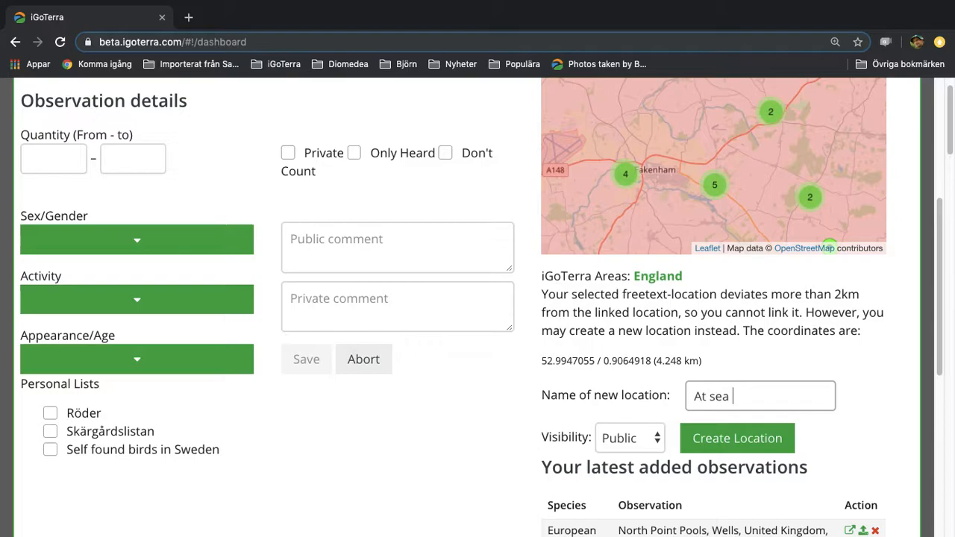
type("off Wells")
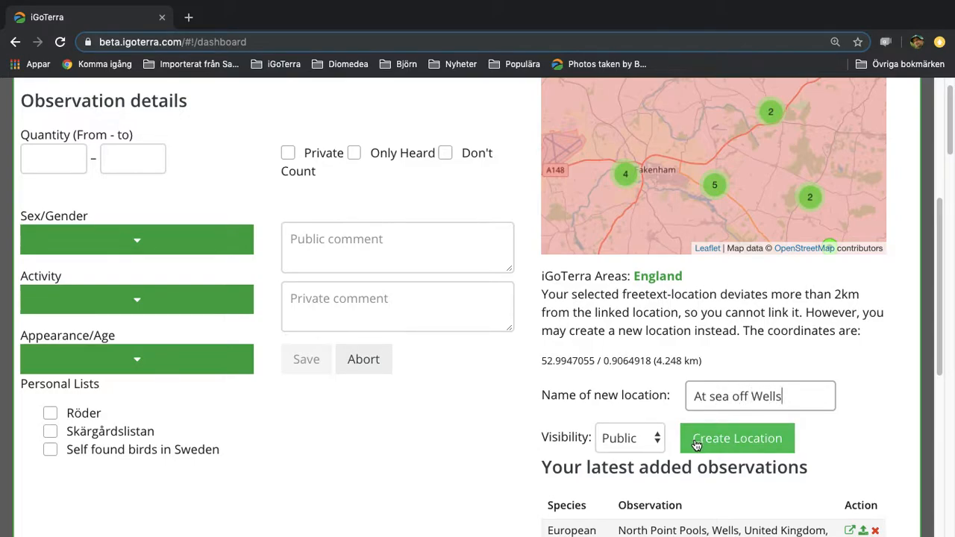
left_click(737, 438)
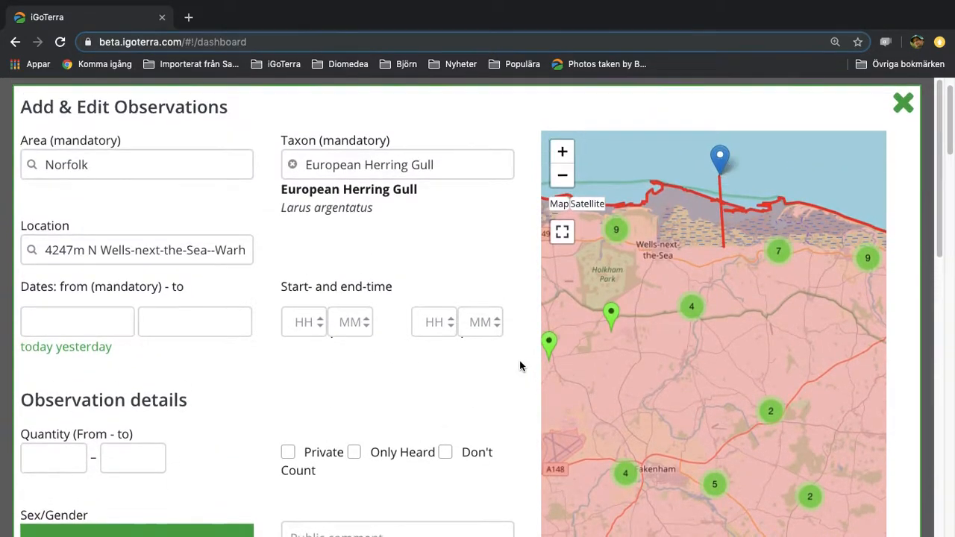
With Warham Camp as location, fill in the start date 2019-09-28.
scroll("down", 3)
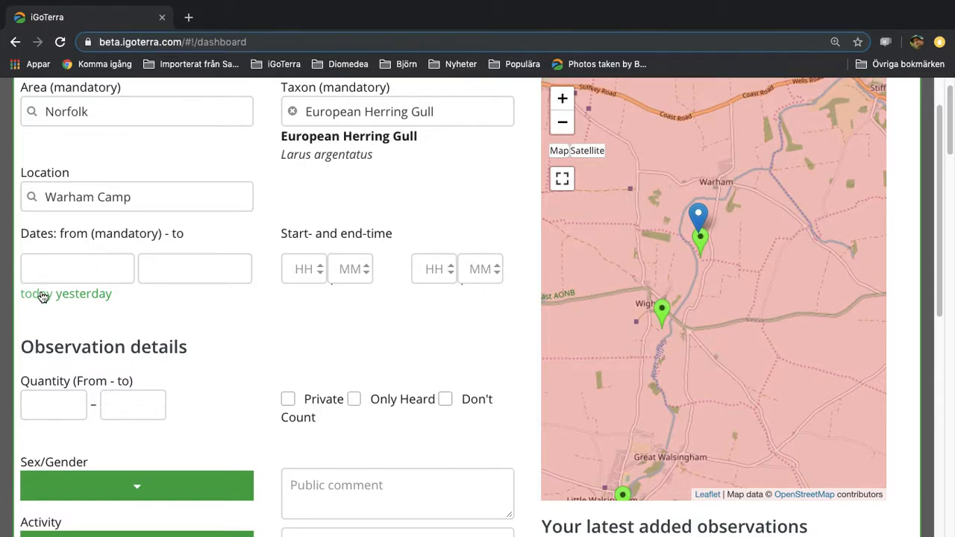
left_click(78, 268)
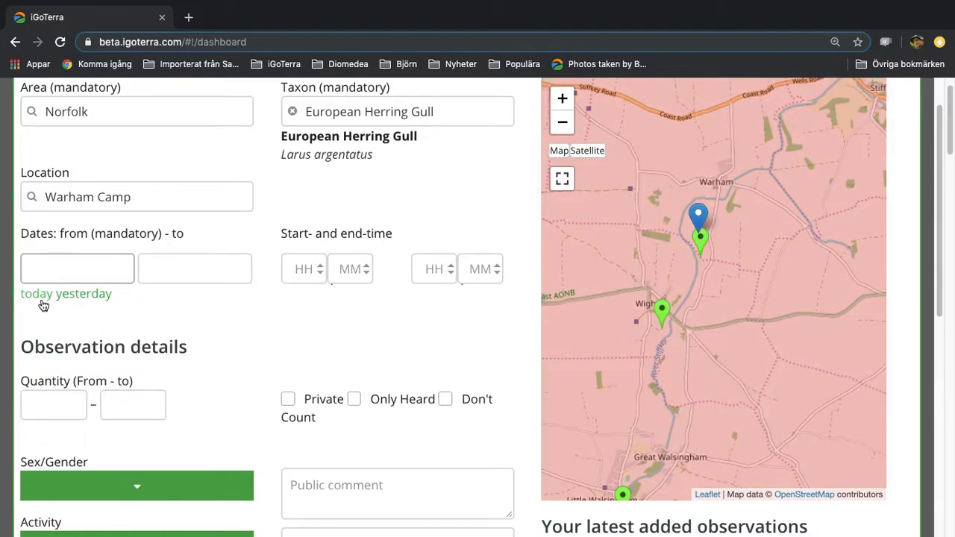
left_click(36, 292)
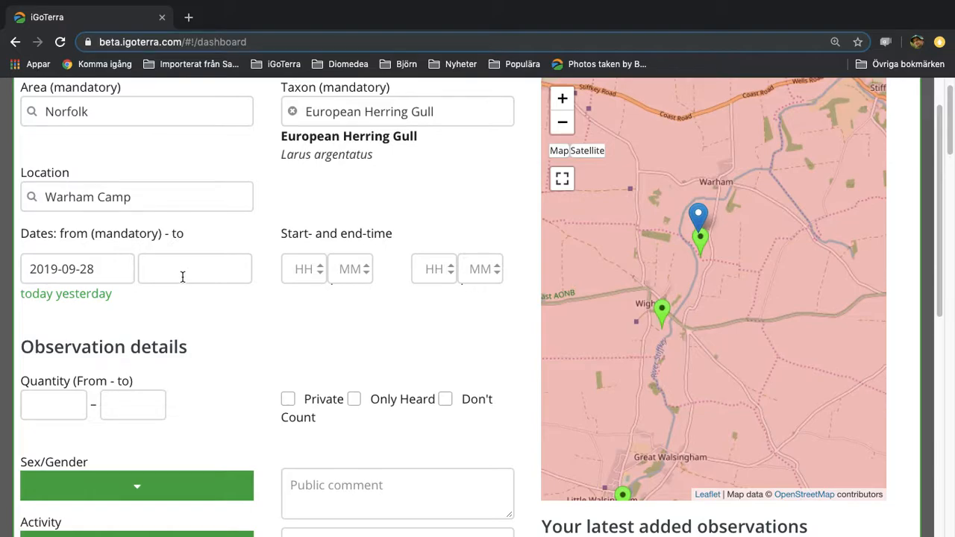
mouse_move(310, 268)
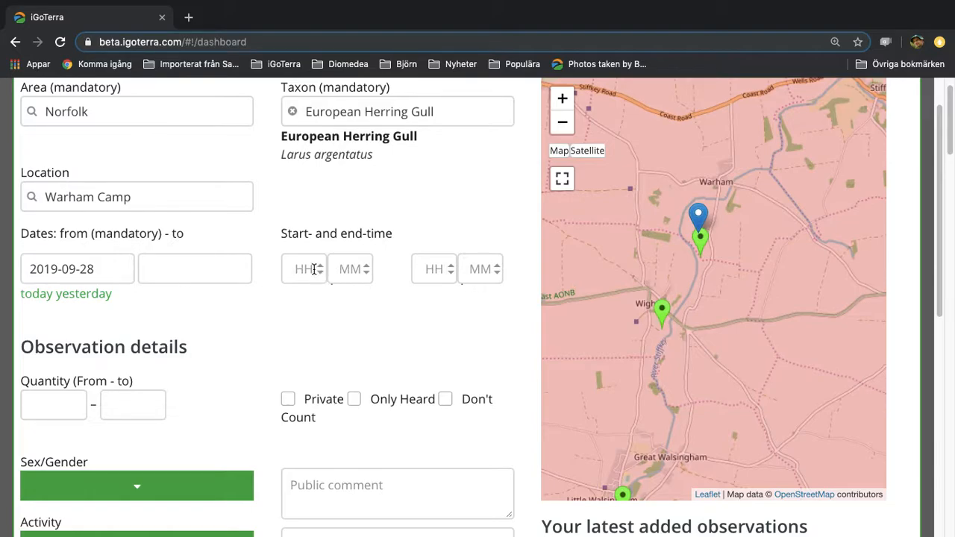
mouse_move(408, 315)
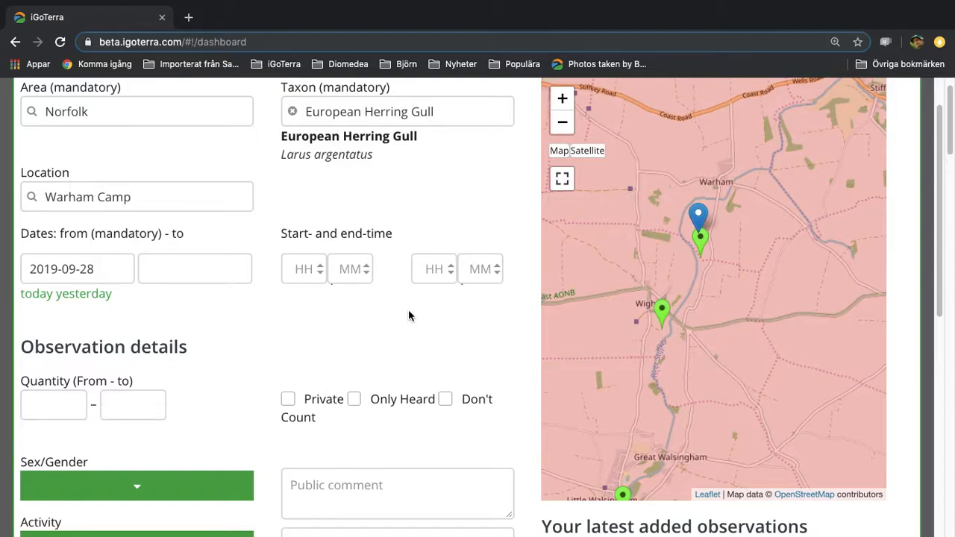
scroll("down", 3)
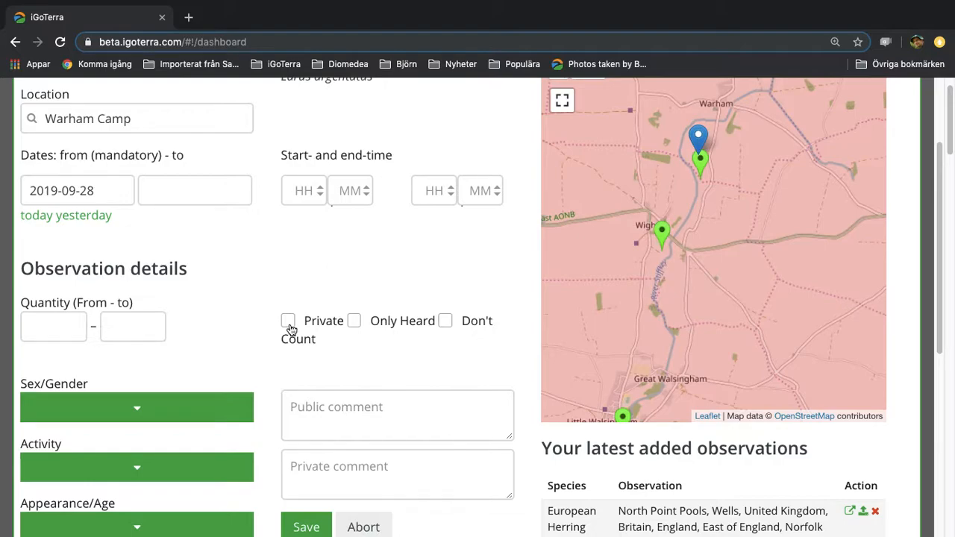
mouse_move(355, 323)
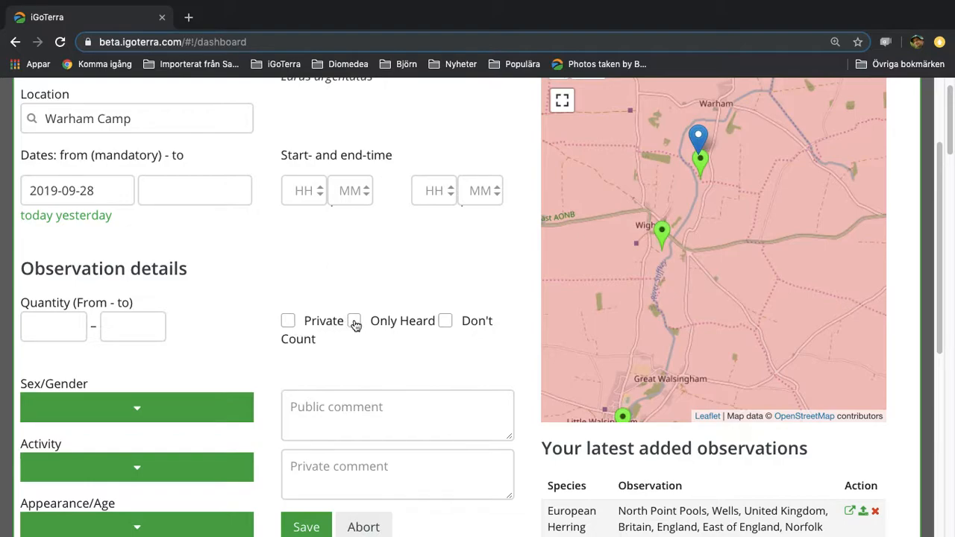
mouse_move(446, 323)
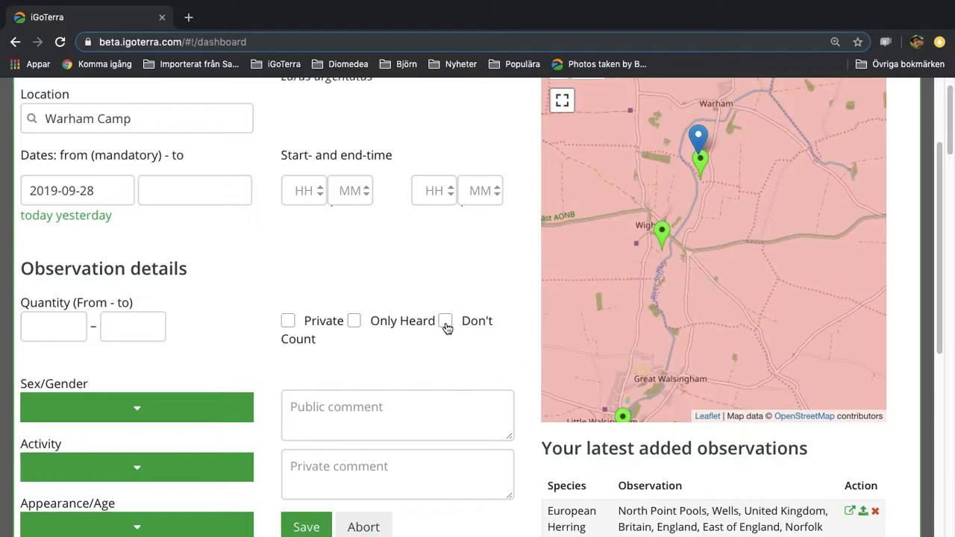
scroll("down", 3)
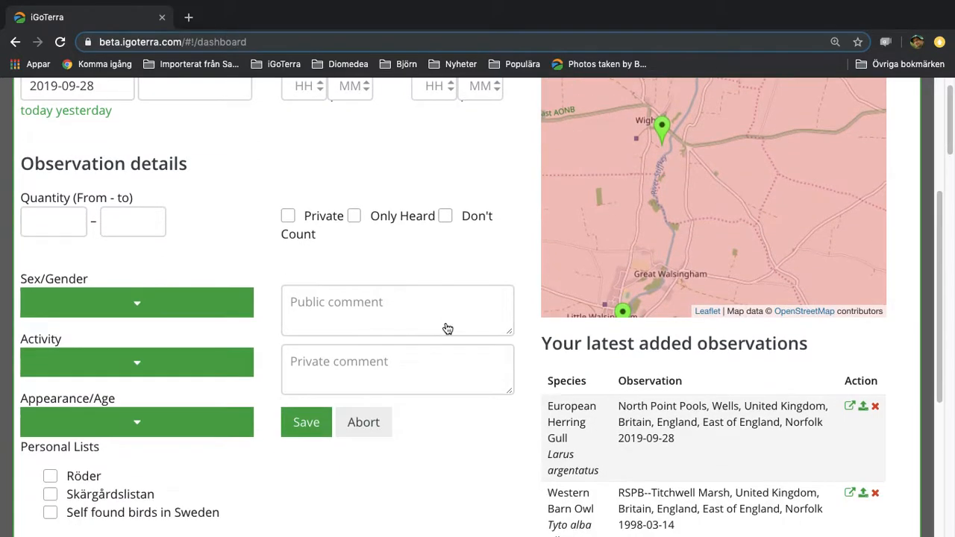
left_click(137, 301)
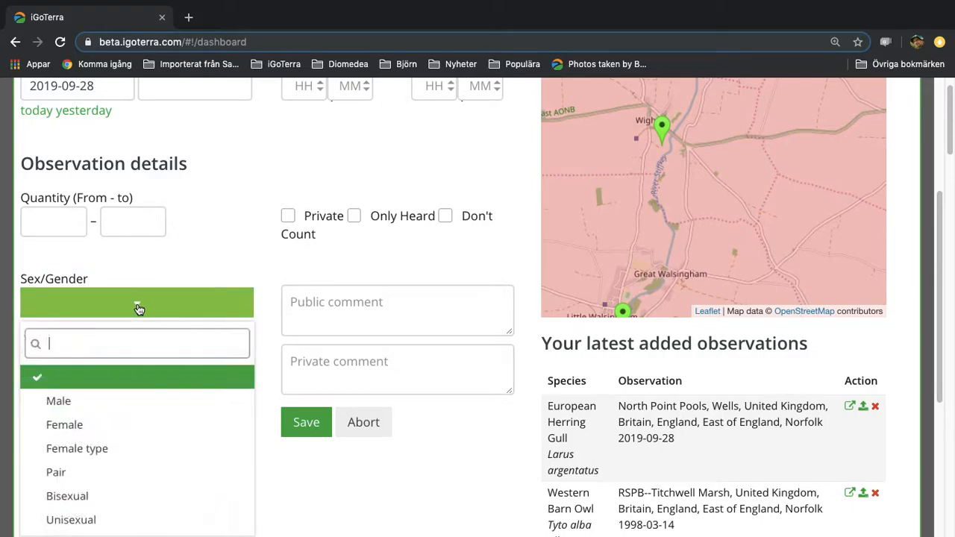
mouse_move(164, 269)
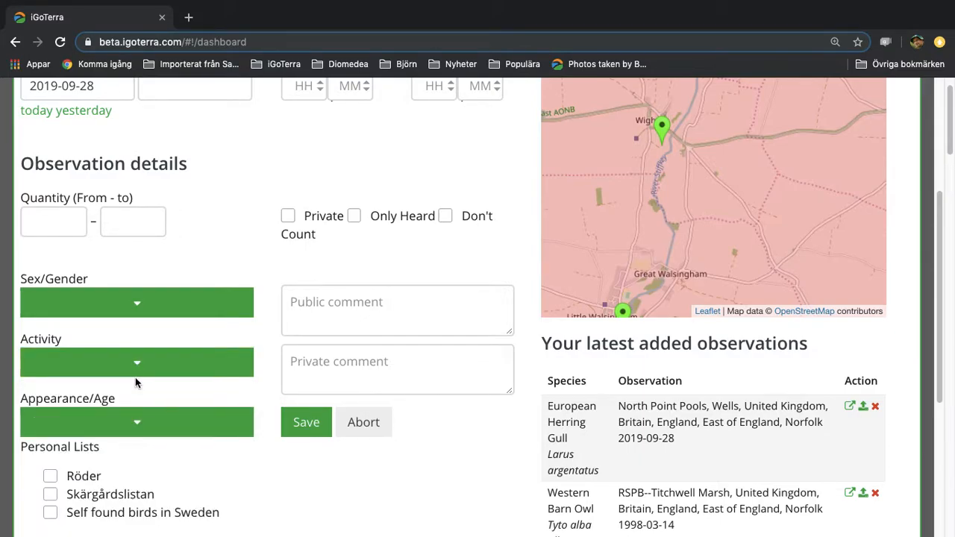
left_click(137, 363)
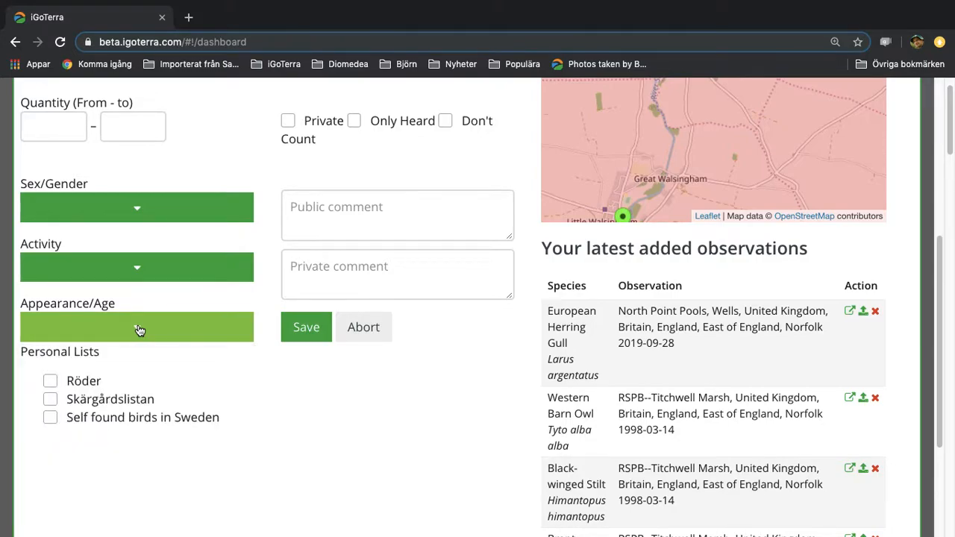
left_click(137, 326)
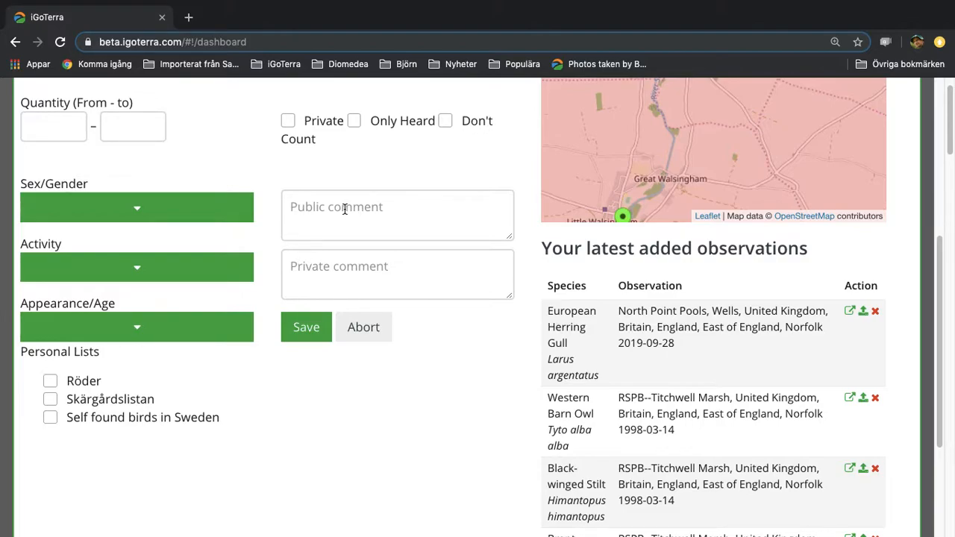
mouse_move(336, 233)
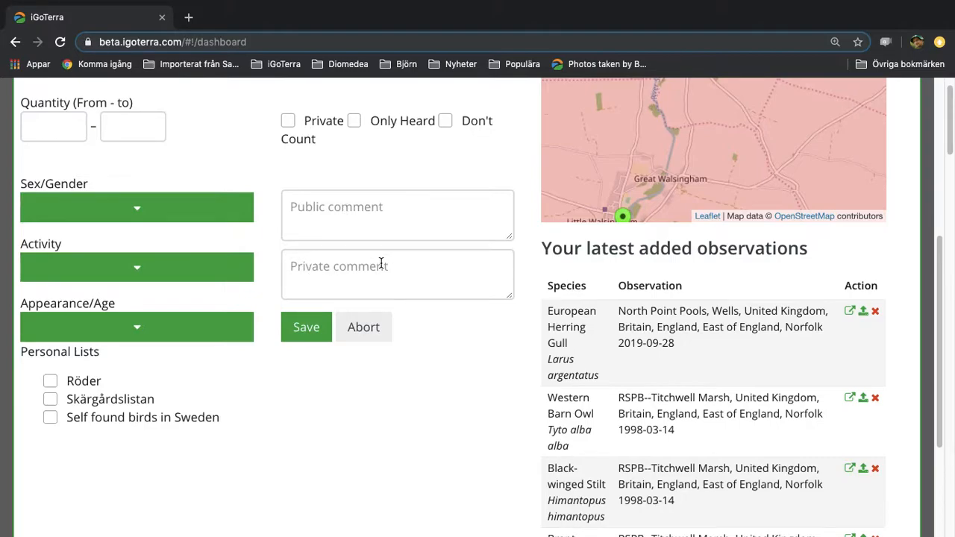
mouse_move(33, 435)
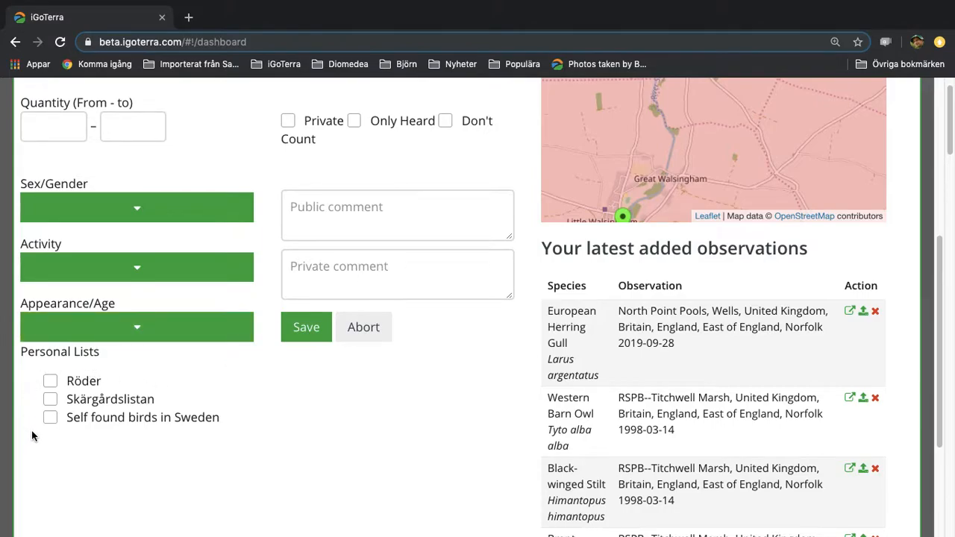
mouse_move(77, 367)
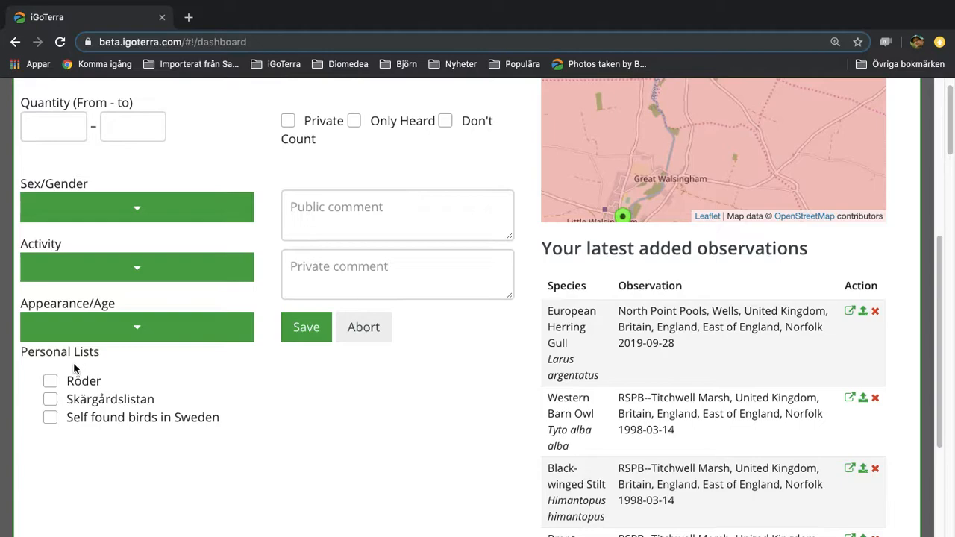
Save the observation so it heads the latest added observations list.
scroll("up", 3)
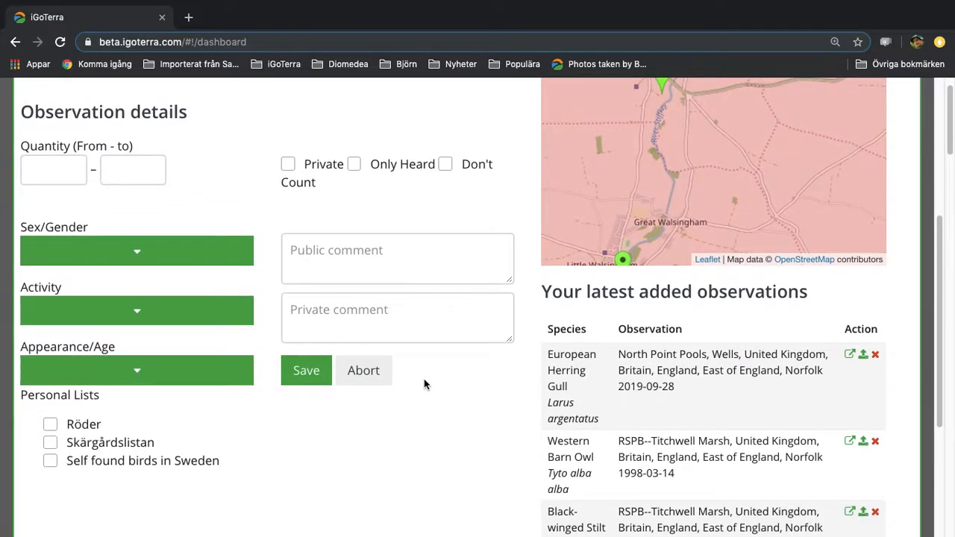
scroll("up", 3)
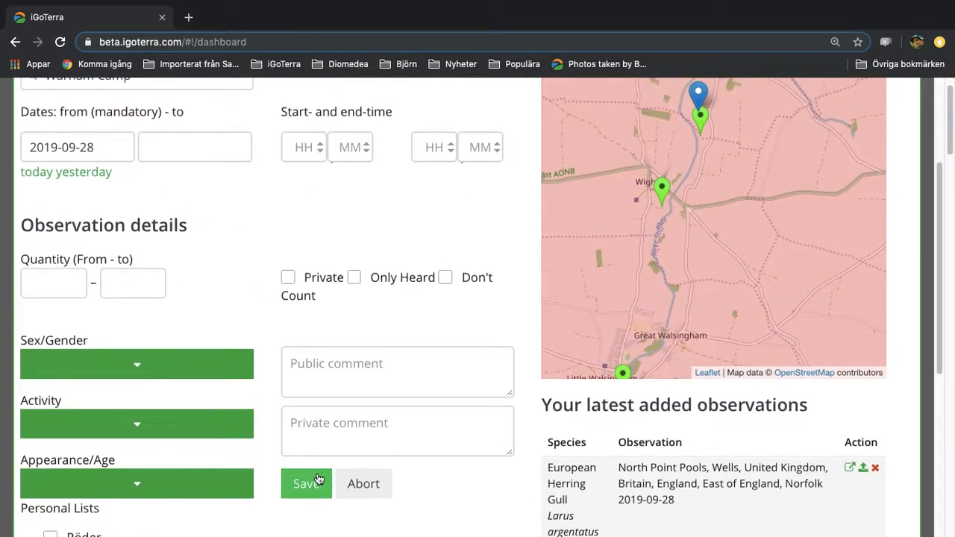
left_click(305, 483)
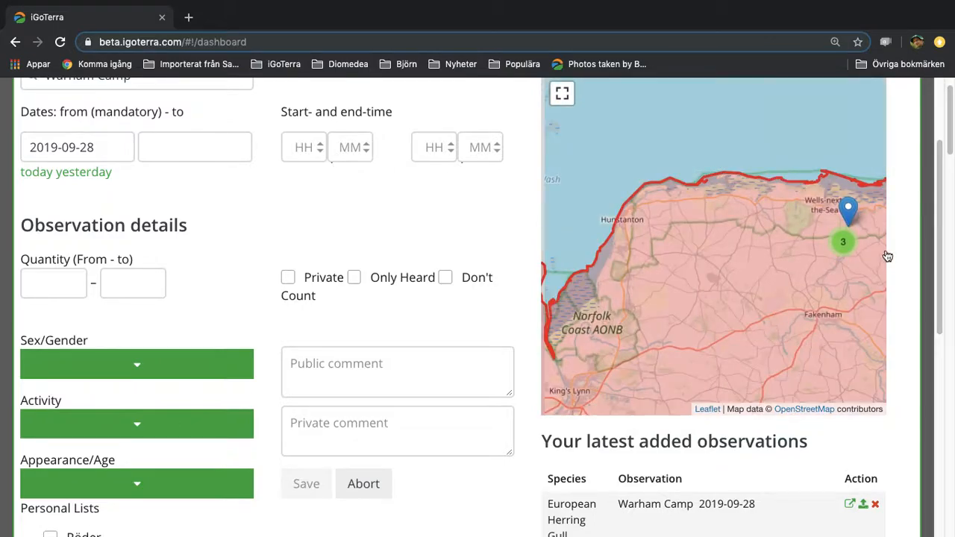
scroll("down", 3)
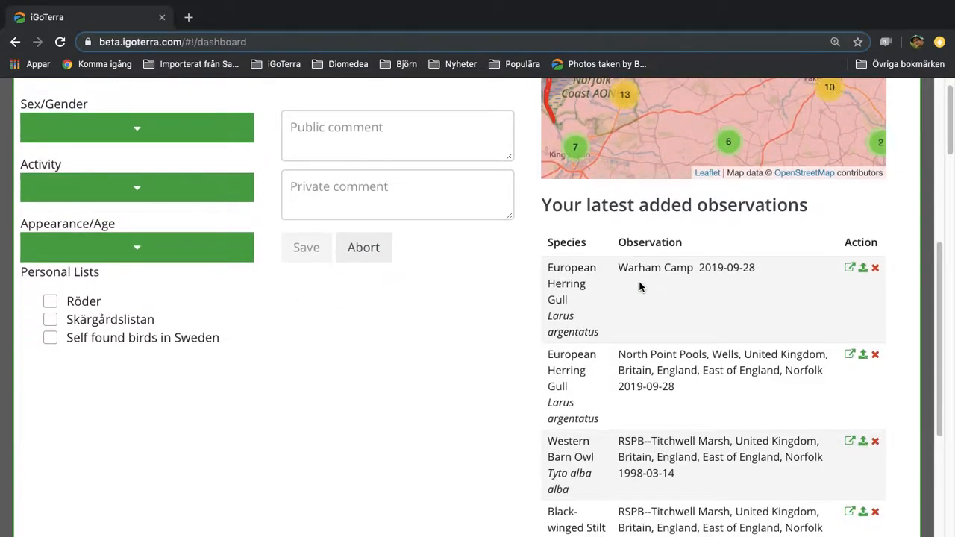
mouse_move(866, 306)
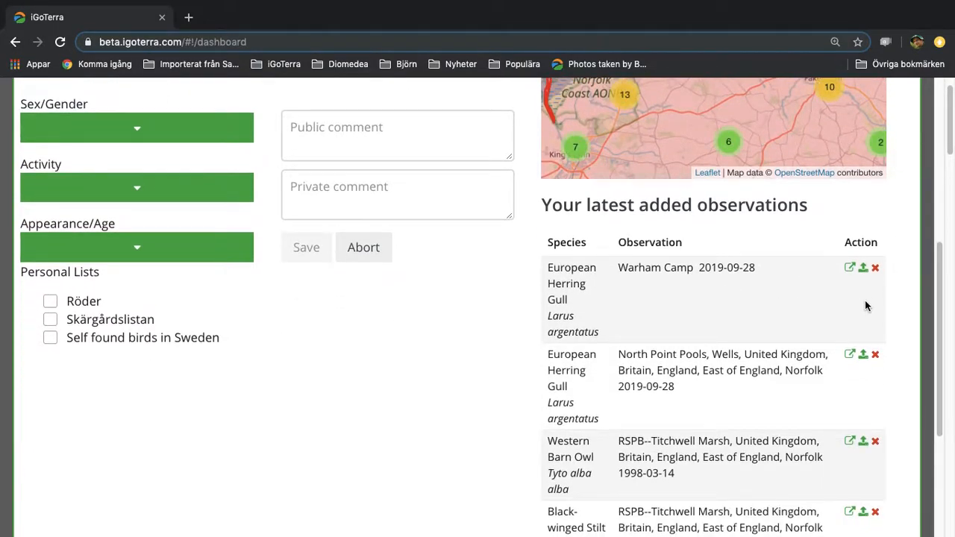
mouse_move(862, 268)
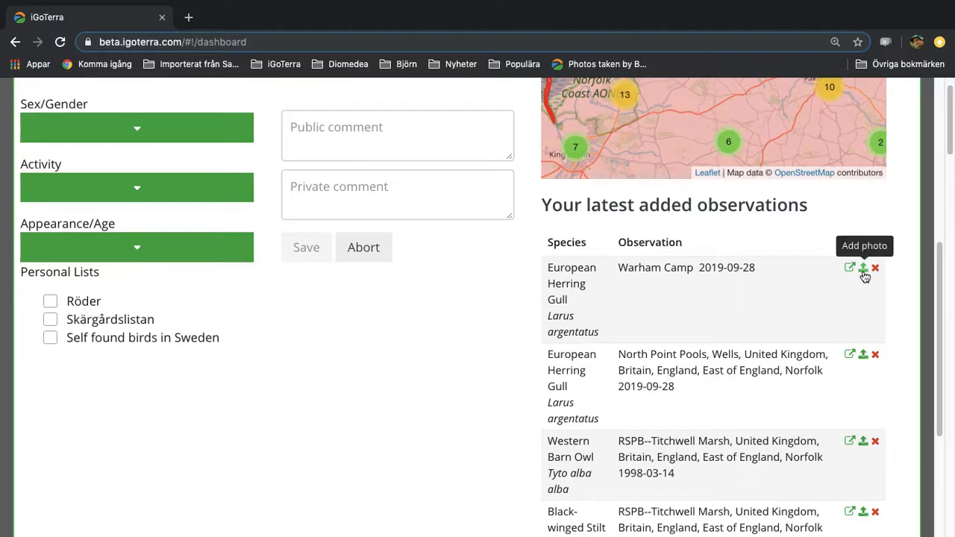
mouse_move(875, 269)
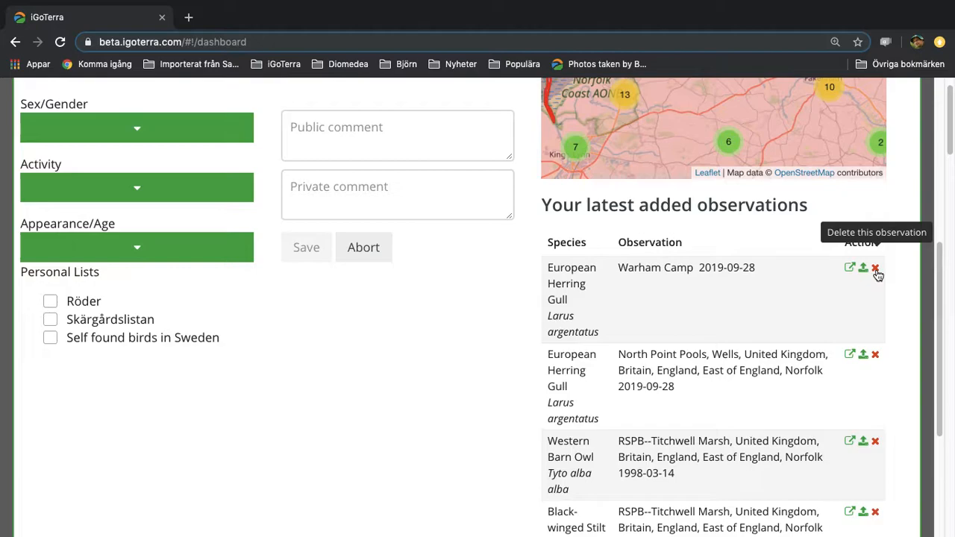
mouse_move(850, 269)
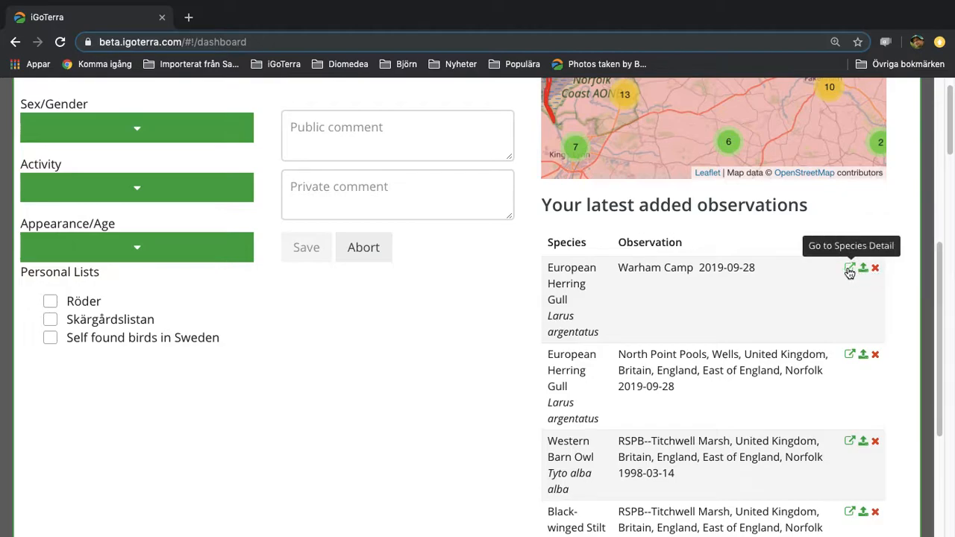
mouse_move(851, 270)
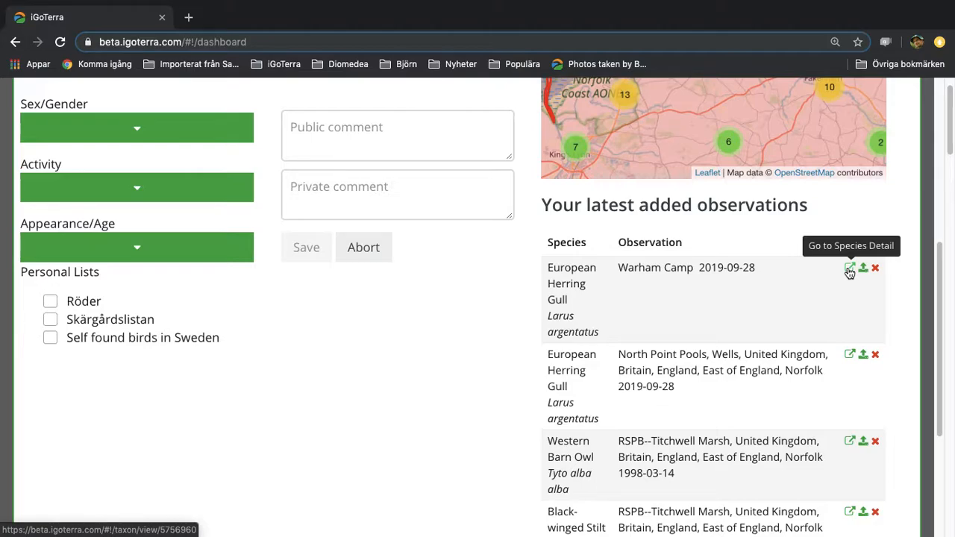
mouse_move(862, 269)
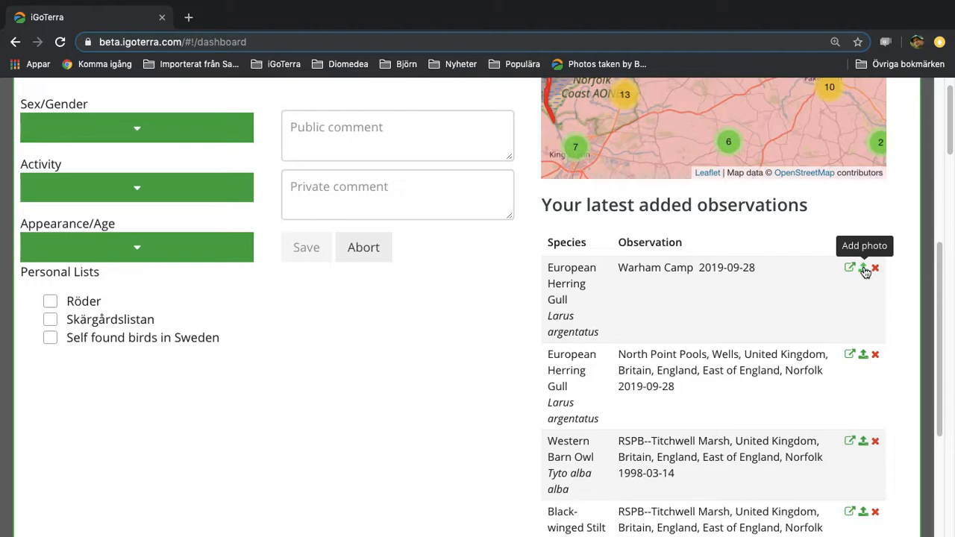
scroll("up", 3)
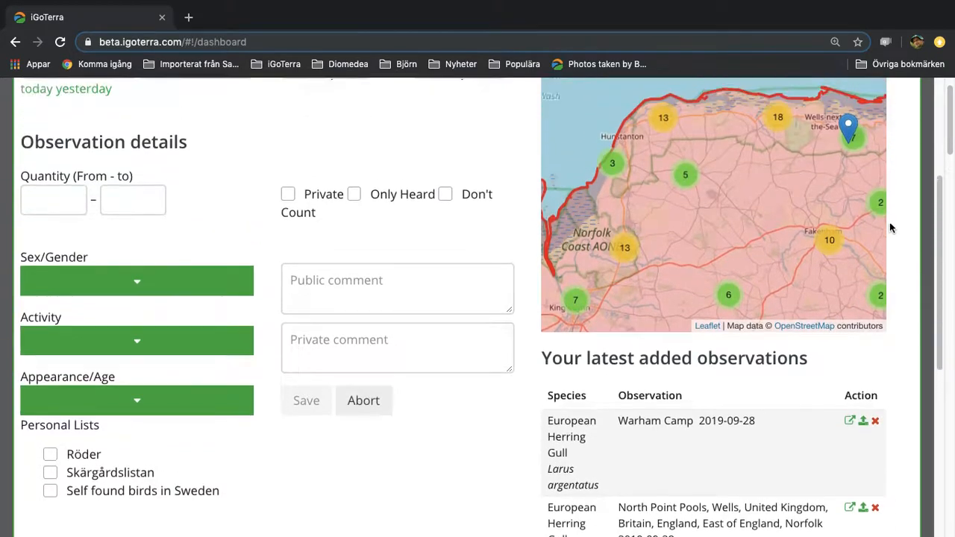
Close the Add & Edit Observations popup and reopen the Observations menu on the dashboard.
scroll("up", 3)
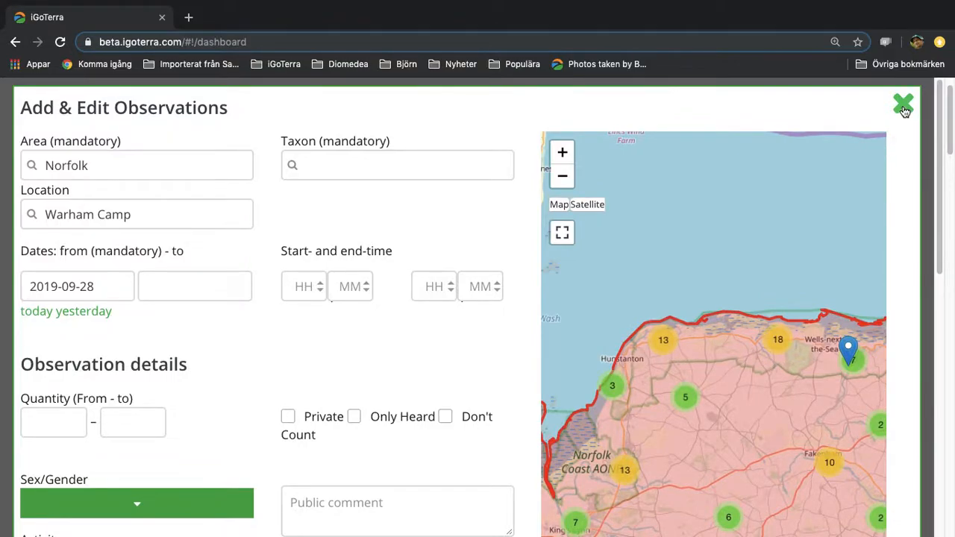
left_click(902, 103)
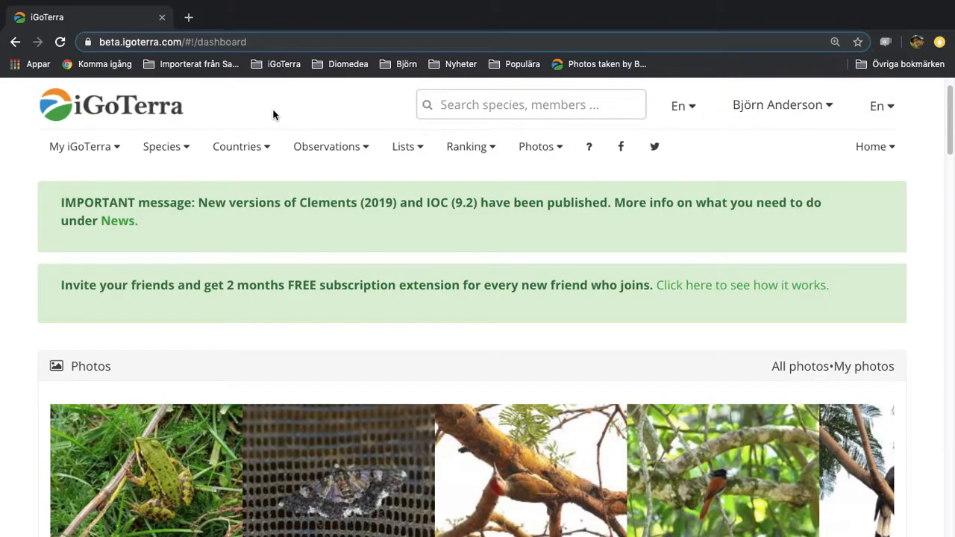
left_click(326, 146)
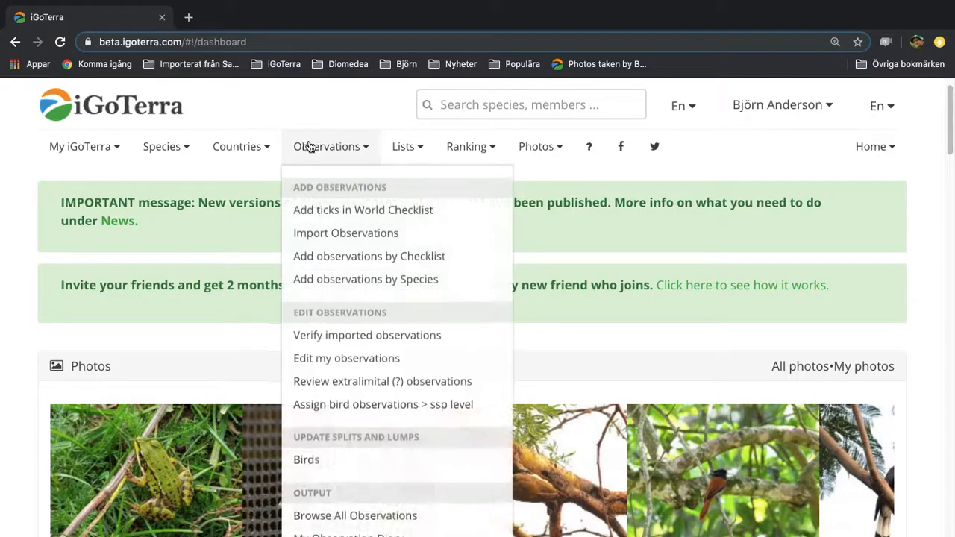
mouse_move(364, 279)
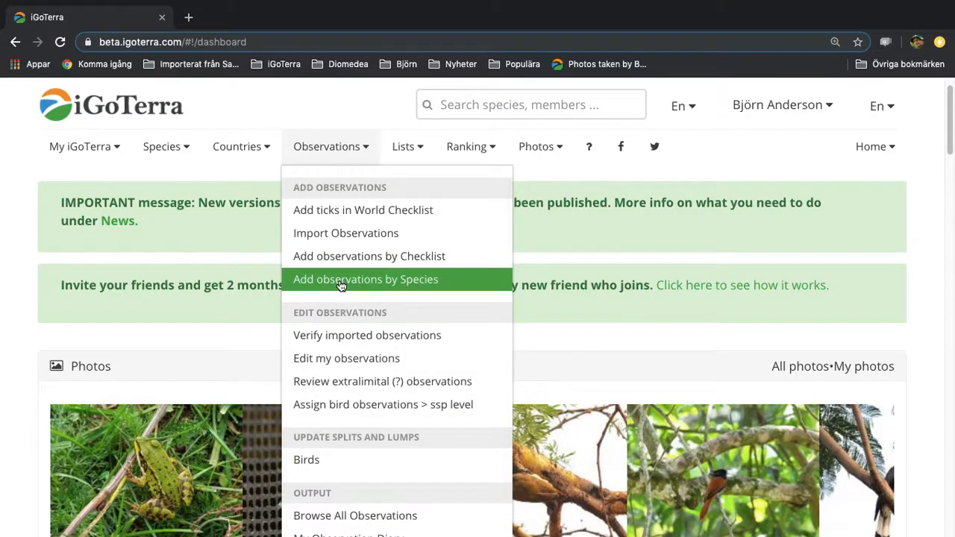
mouse_move(337, 101)
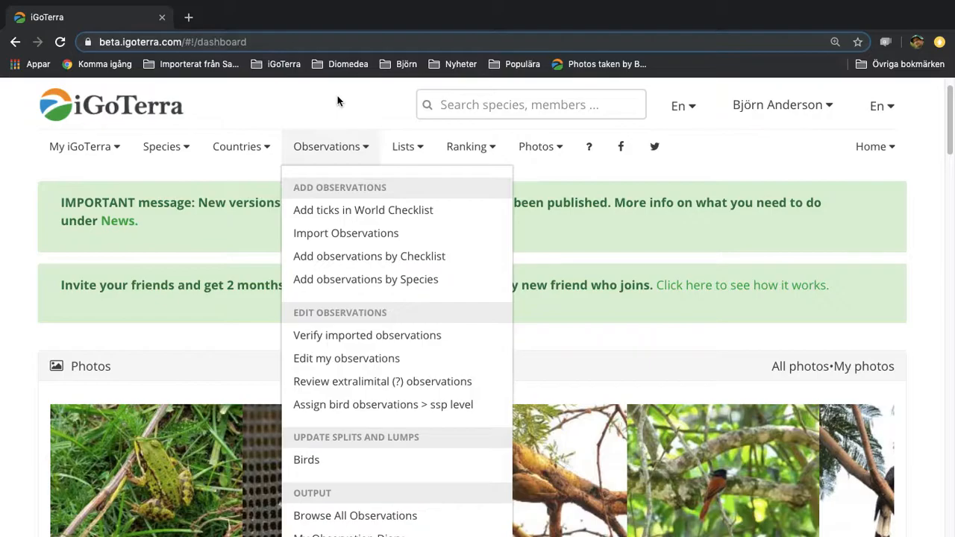